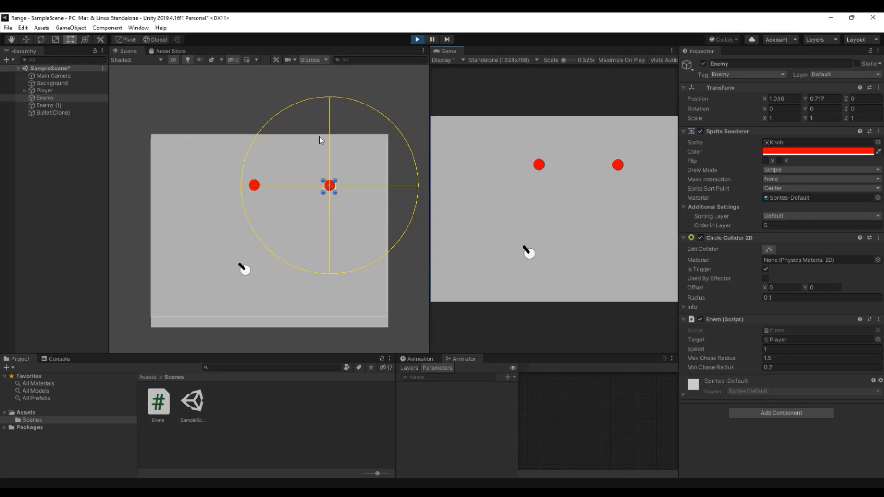
{"action": "mouse_move", "coordinate": [623, 192]}
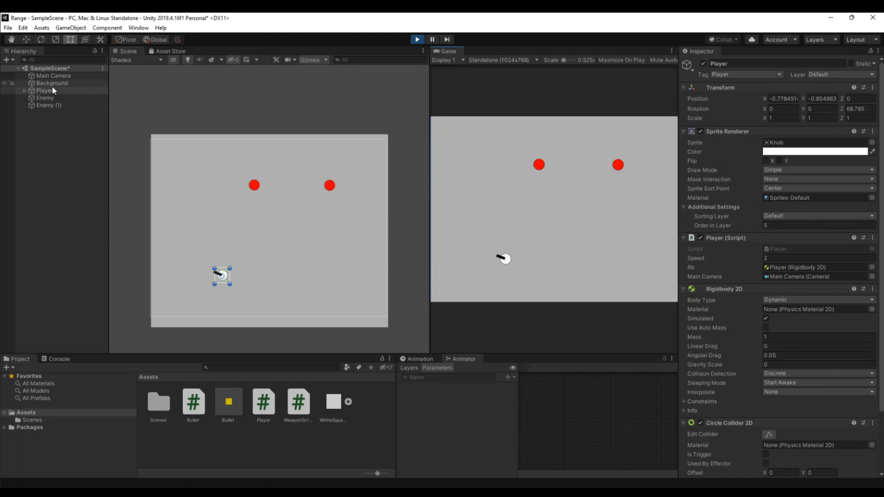
- In Play mode, inspect Enemy, Enemy (1) and Player, then give the Game view focus
{"action": "left_click", "coordinate": [44, 97]}
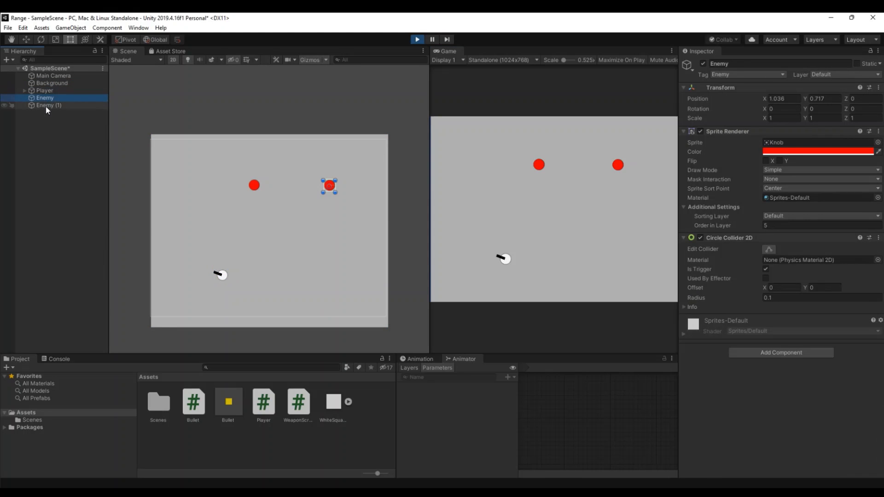
{"action": "left_click", "coordinate": [48, 105]}
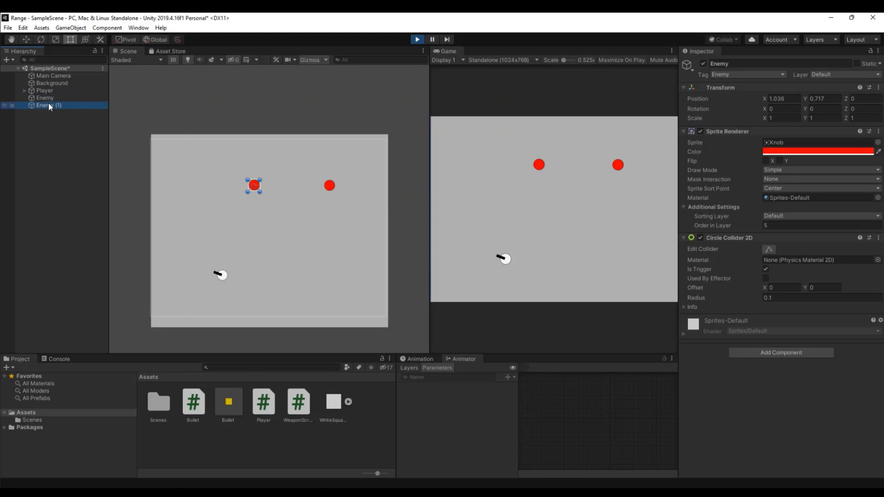
{"action": "left_click", "coordinate": [44, 90]}
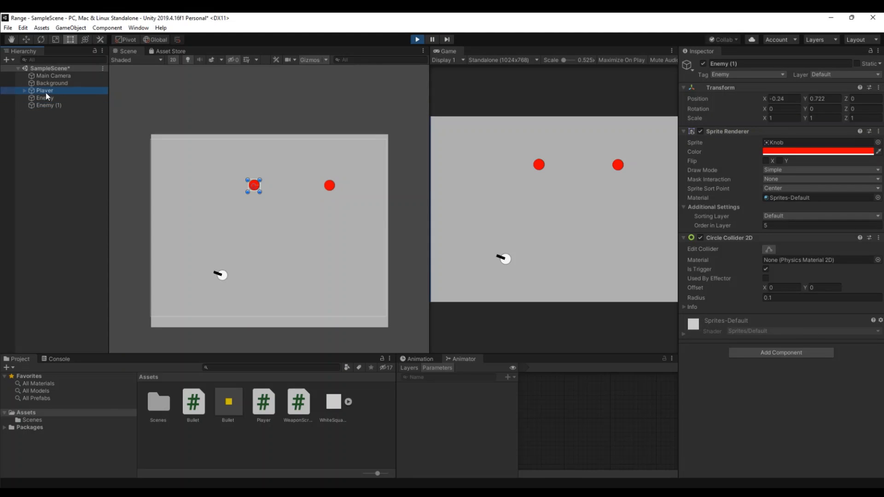
{"action": "left_click", "coordinate": [45, 90]}
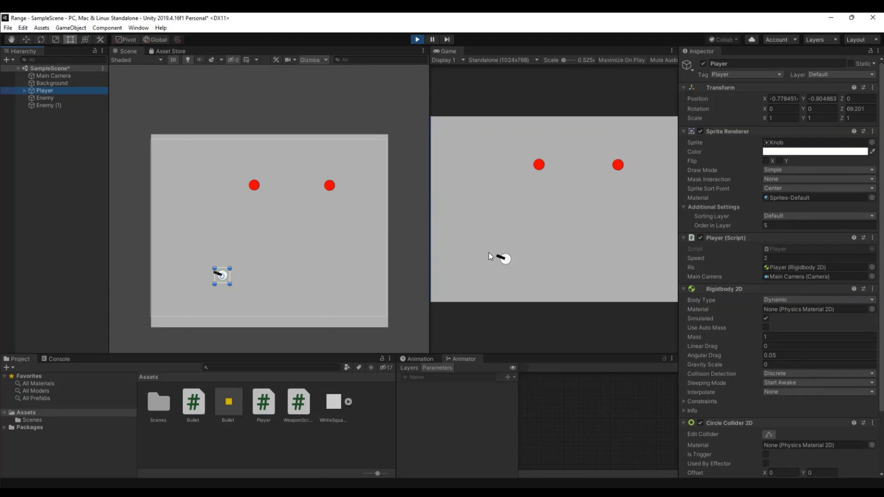
{"action": "mouse_move", "coordinate": [492, 260]}
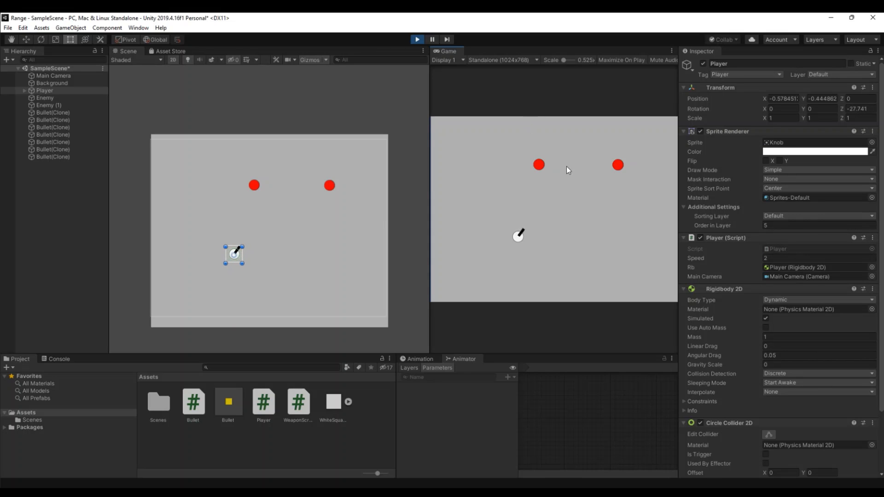
{"action": "mouse_move", "coordinate": [596, 198]}
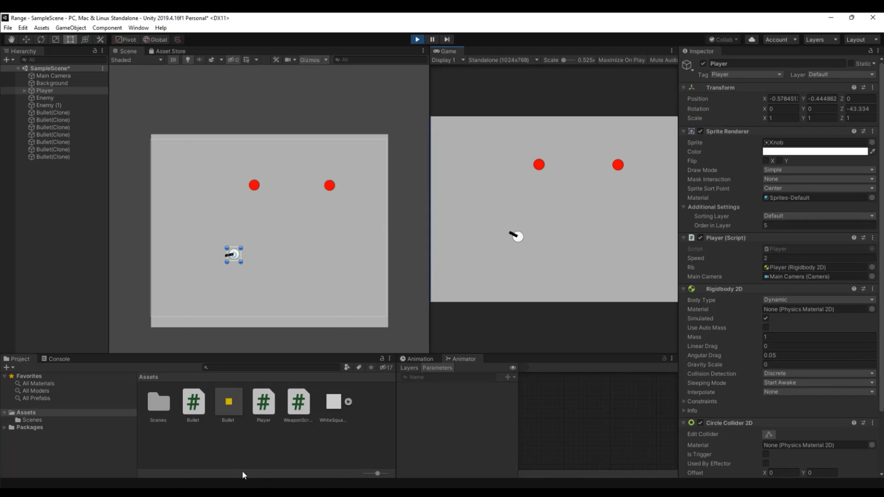
- Create a new C# script named EnemyChase in the Assets folder
{"action": "right_click", "coordinate": [265, 445]}
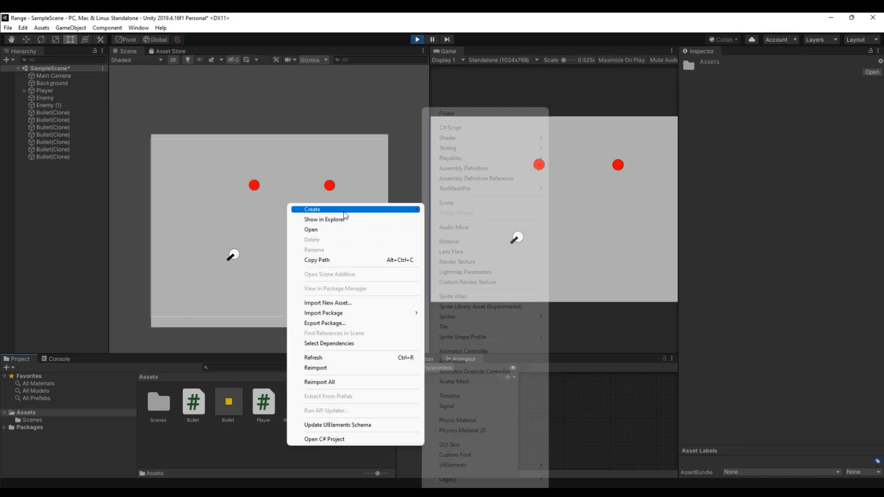
{"action": "left_click", "coordinate": [447, 128]}
{"action": "type", "text": "EnemyChas"}
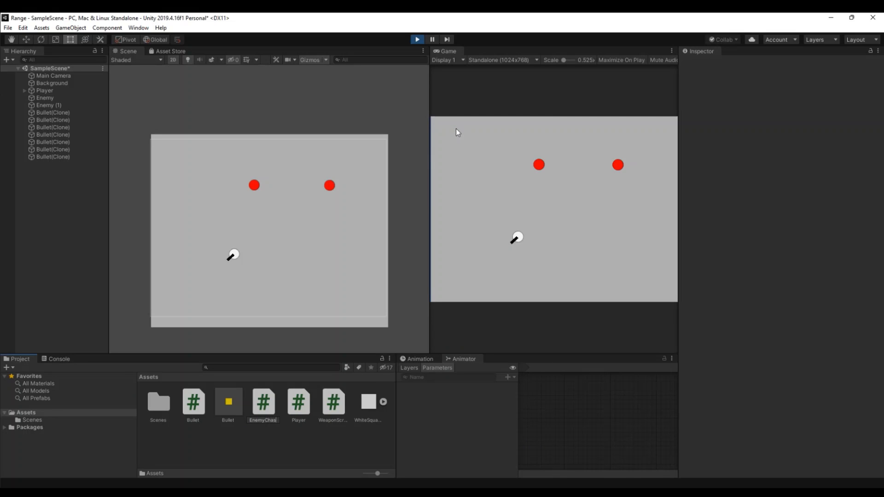
{"action": "left_click", "coordinate": [262, 402]}
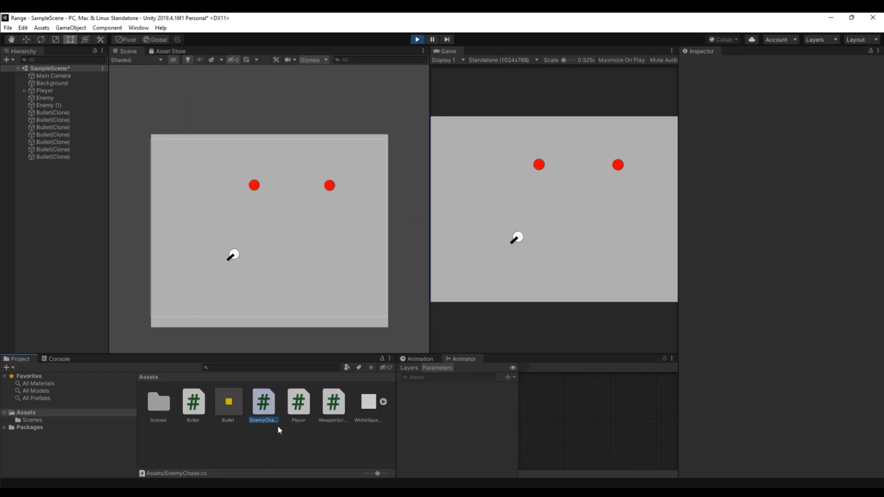
{"action": "left_click", "coordinate": [262, 402]}
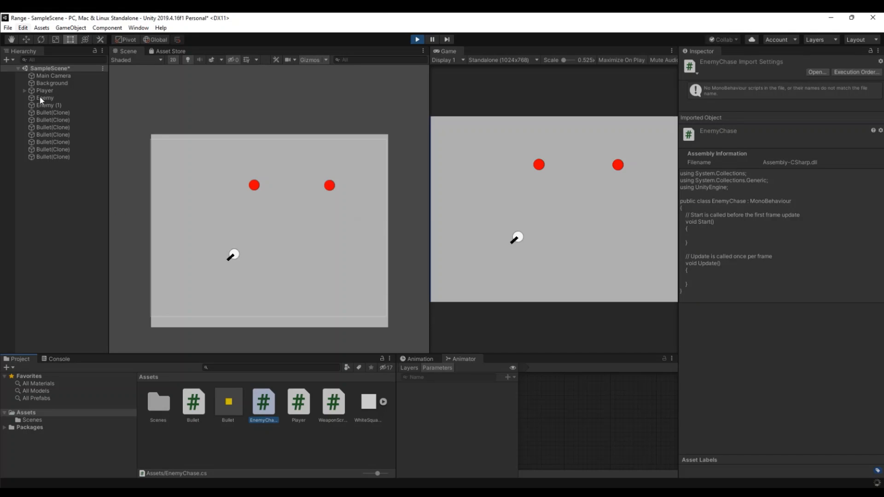
- Stop Play mode and attach EnemyChase to the first Enemy
{"action": "left_click", "coordinate": [417, 40]}
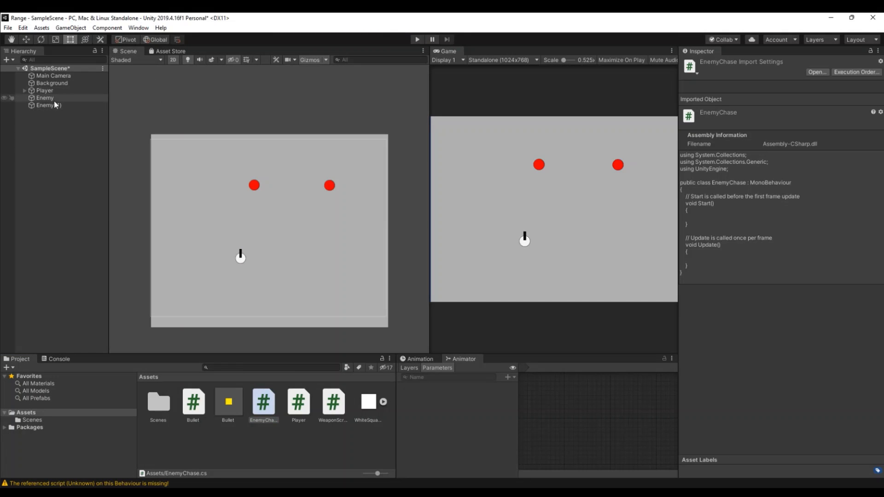
{"action": "left_click", "coordinate": [45, 98]}
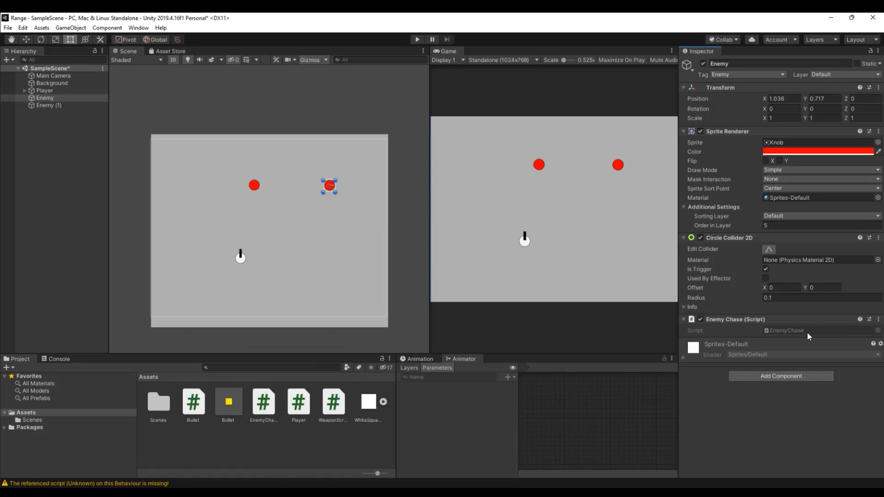
{"action": "left_click", "coordinate": [263, 401]}
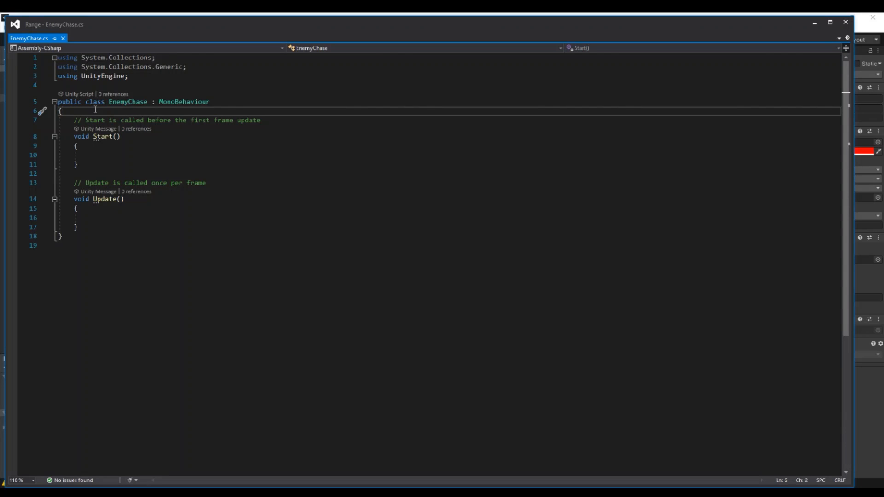
- Declare 'public GameObject target;' with the comment '// this is the player'
{"action": "key", "text": "enter"}
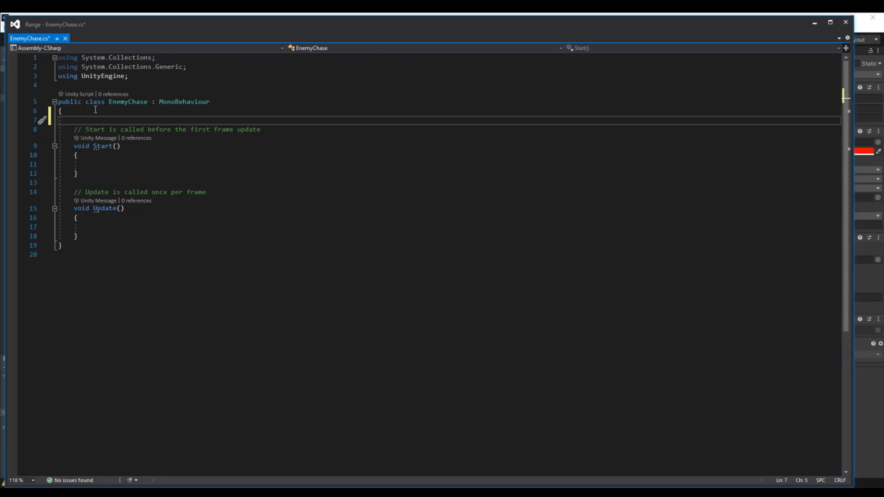
{"action": "type", "text": "public GameObject target;"}
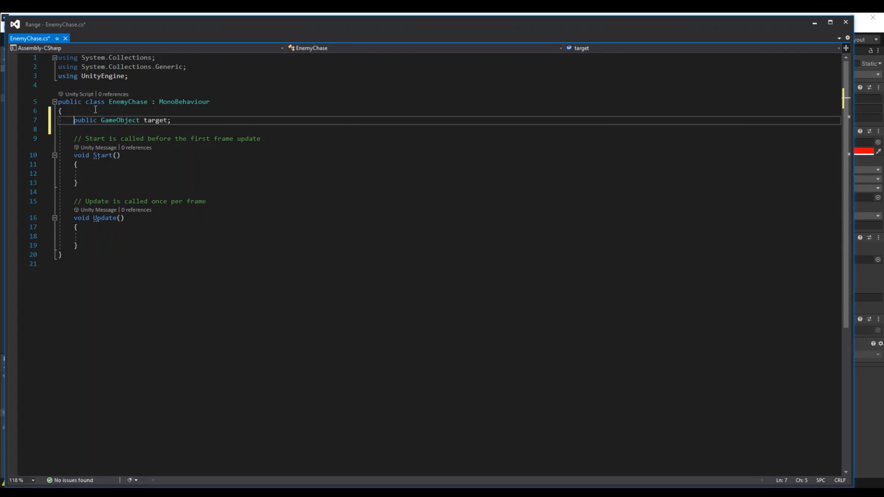
{"action": "left_click", "coordinate": [175, 121]}
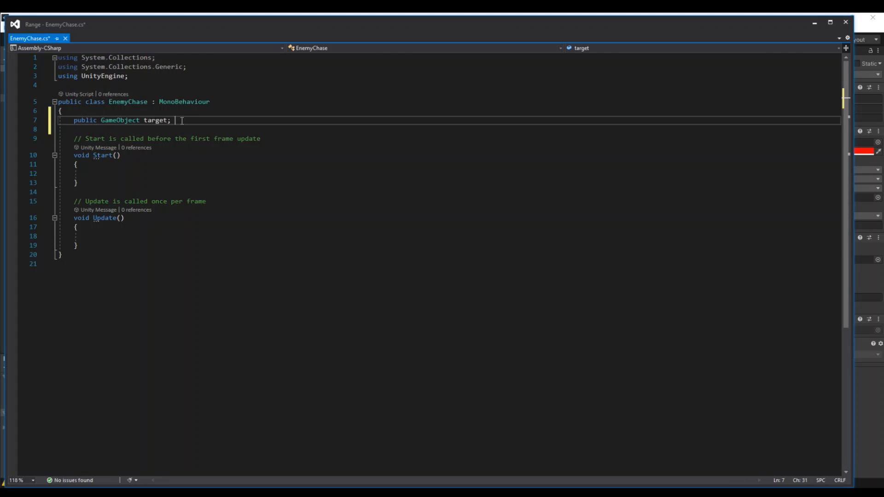
{"action": "type", "text": "// play"}
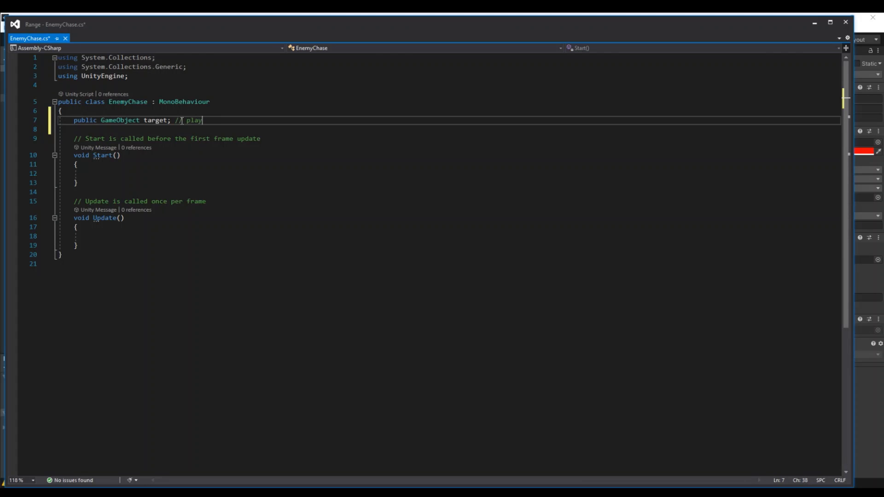
{"action": "type", "text": "player"}
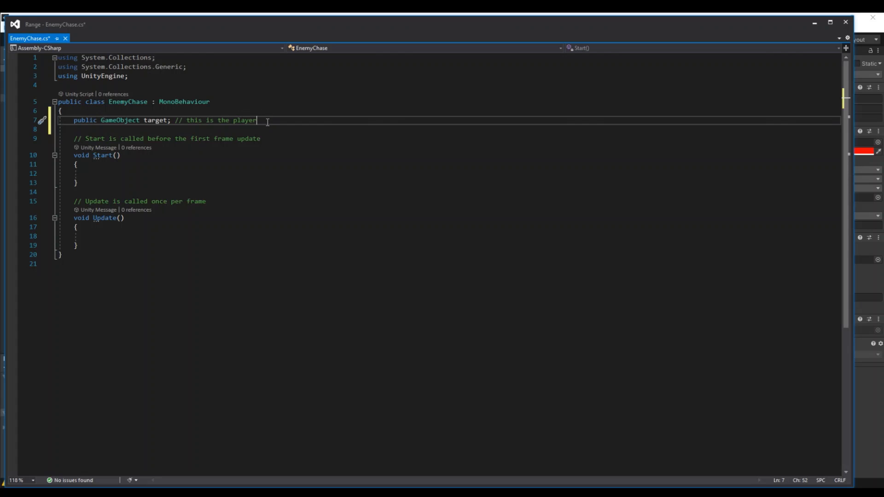
- Declare 'public float speed;' with the comment '// this is the chase speed'
{"action": "type", "text": "public float"}
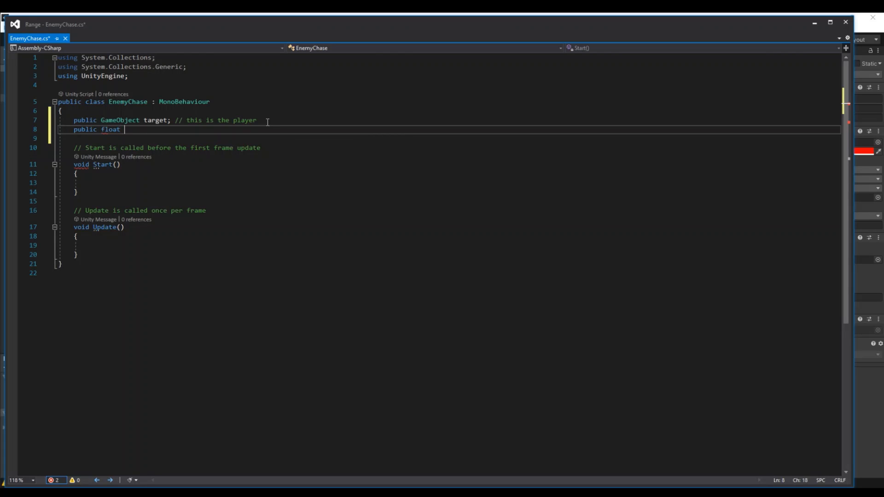
{"action": "type", "text": "speed;"}
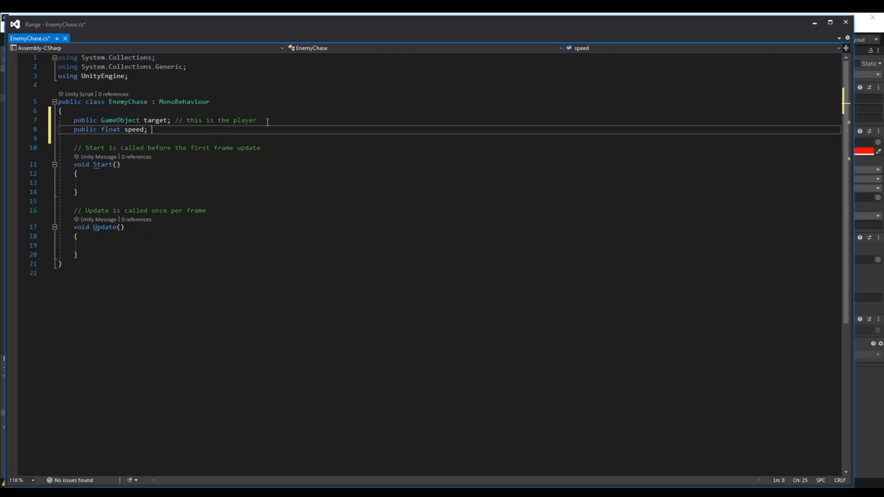
{"action": "type", "text": "// t"}
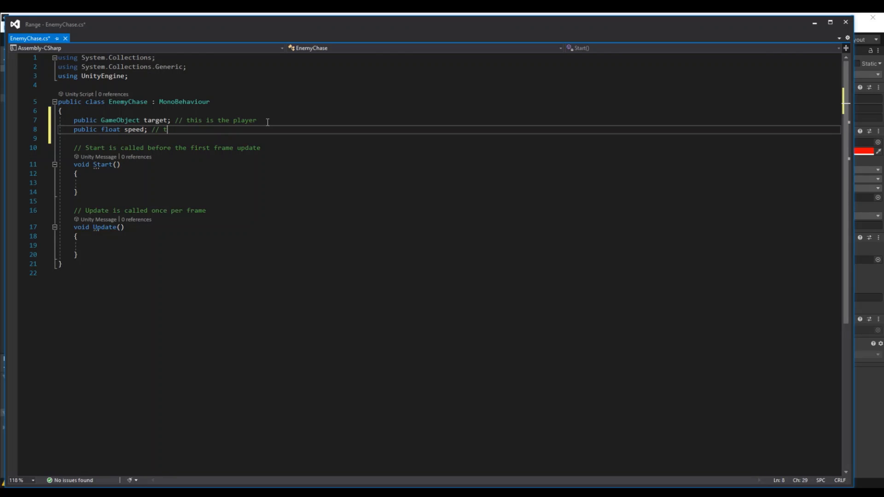
{"action": "type", "text": "his is the c"}
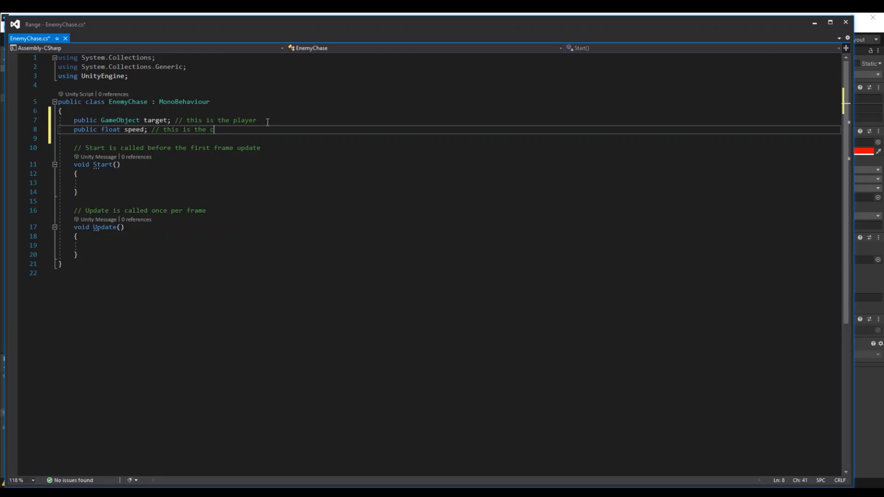
{"action": "type", "text": "hase speed"}
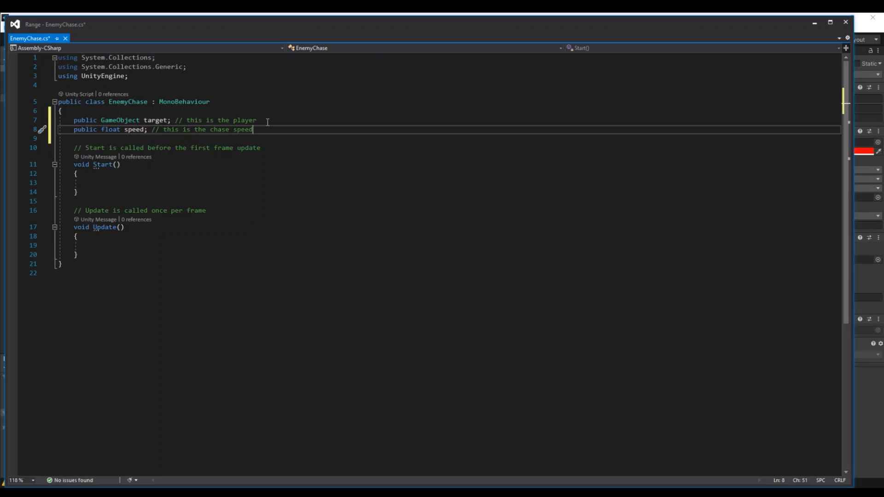
{"action": "key", "text": "Return"}
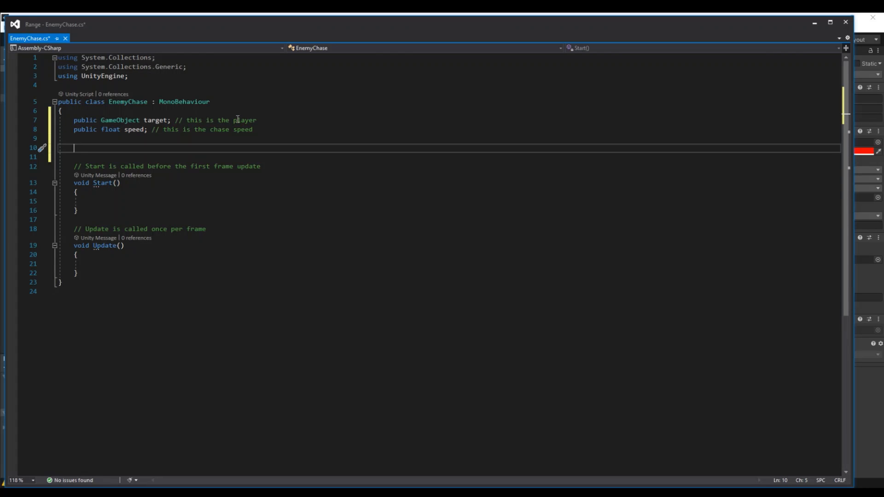
- Add 'private float distance;' below the public target and speed fields
{"action": "type", "text": "private float"}
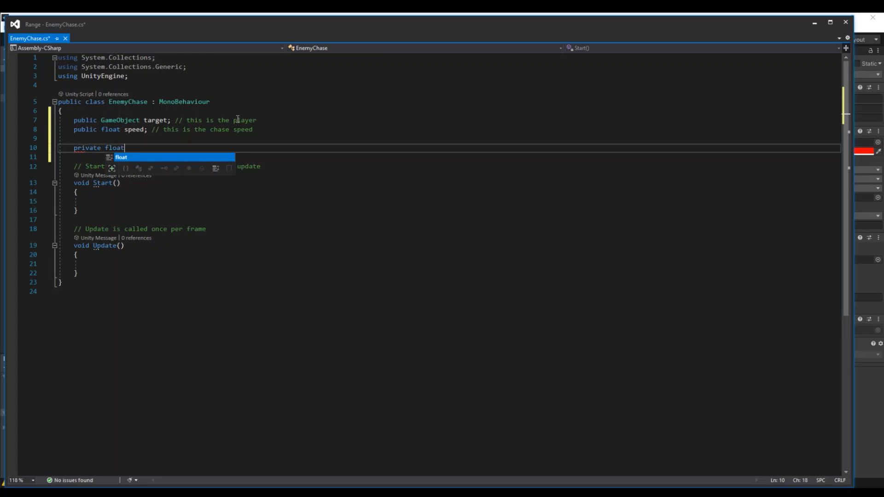
{"action": "type", "text": "distance;"}
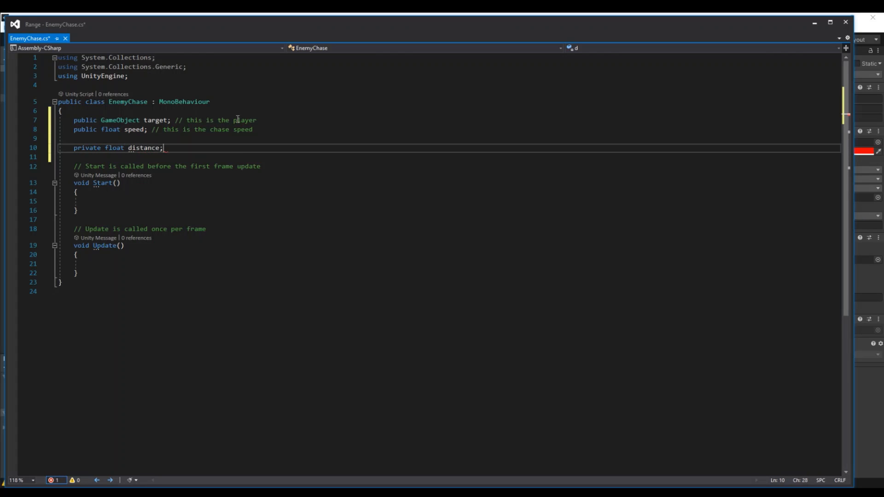
{"action": "key", "text": "enter"}
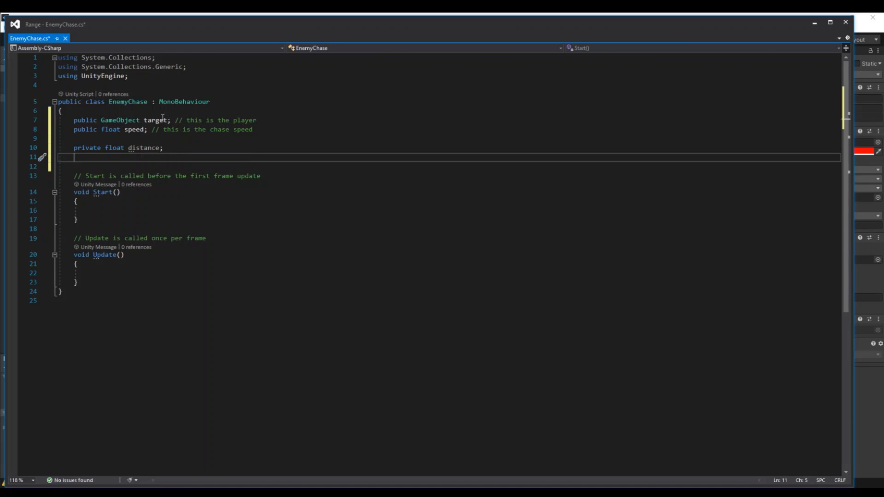
{"action": "mouse_move", "coordinate": [128, 101]}
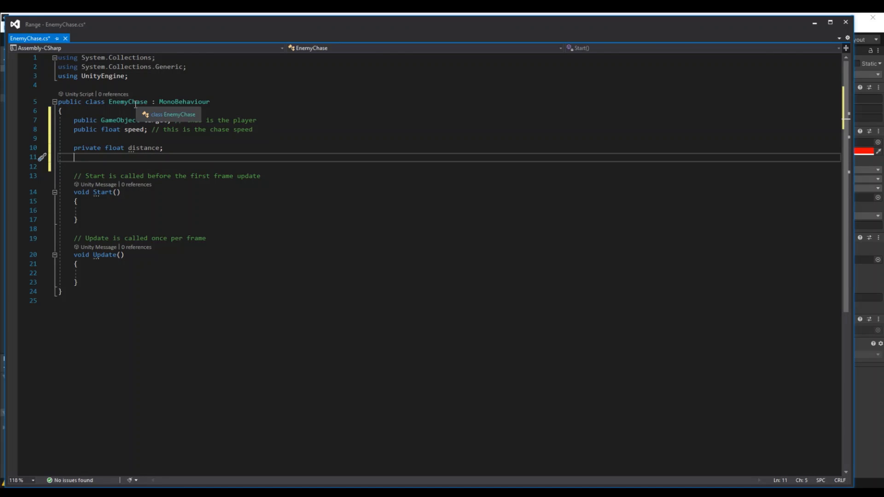
{"action": "scroll", "scroll_direction": "down", "scroll_amount": 3}
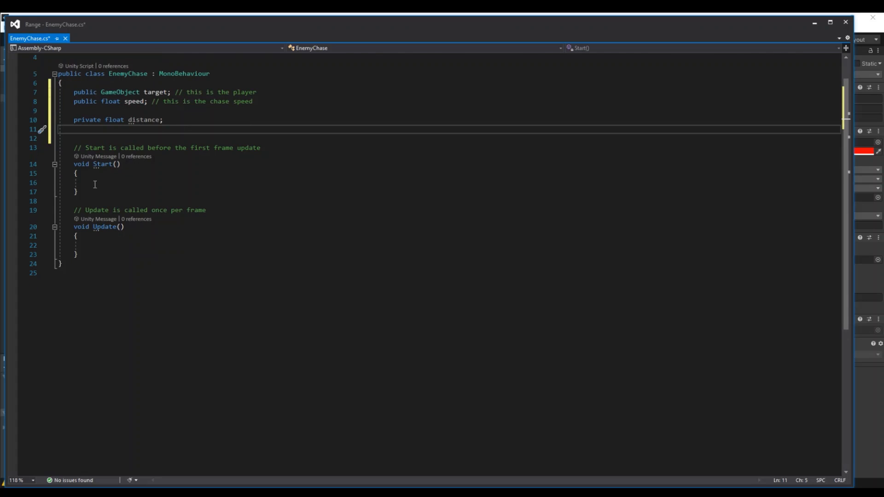
- In Start, assign target = GameObject.FindGameObjectWithTag("Player")
{"action": "left_click", "coordinate": [98, 182]}
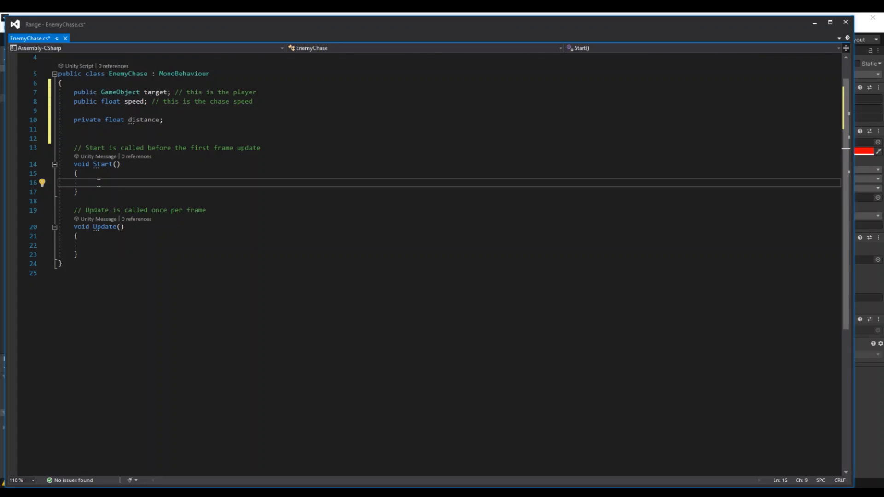
{"action": "type", "text": "tag"}
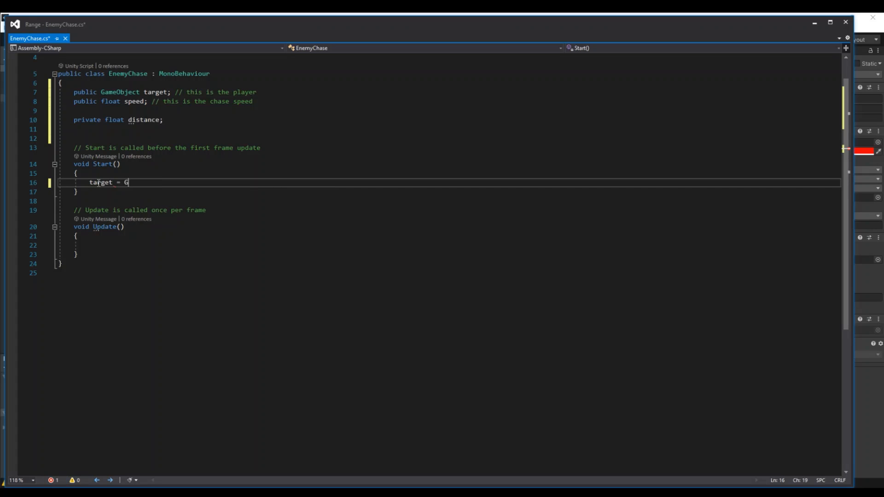
{"action": "type", "text": "ameObject.fi"}
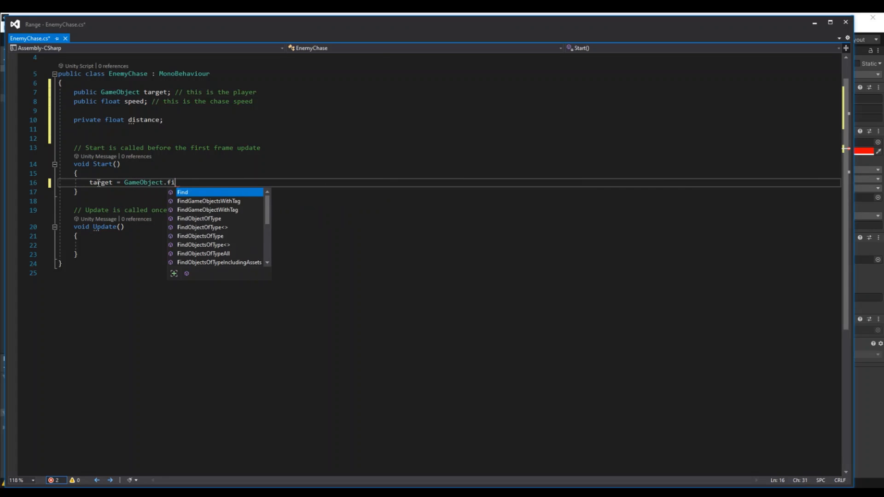
{"action": "type", "text": "nd"}
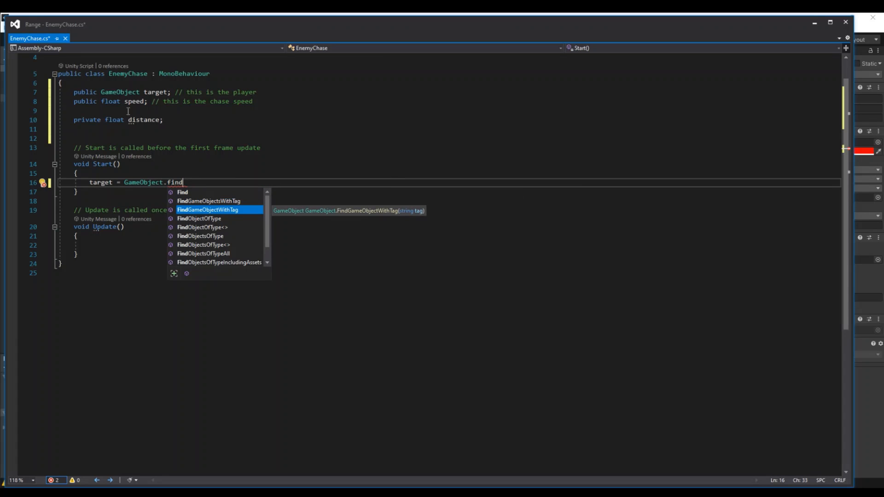
{"action": "mouse_move", "coordinate": [222, 208]}
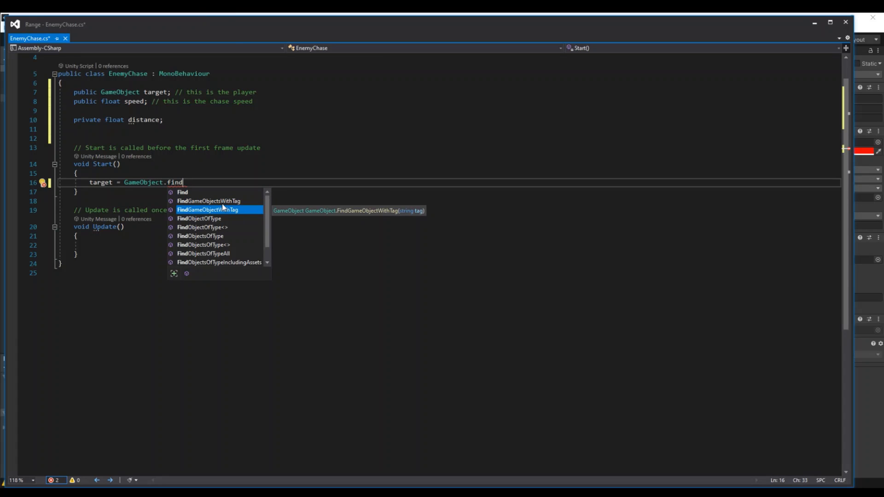
{"action": "mouse_move", "coordinate": [213, 175]}
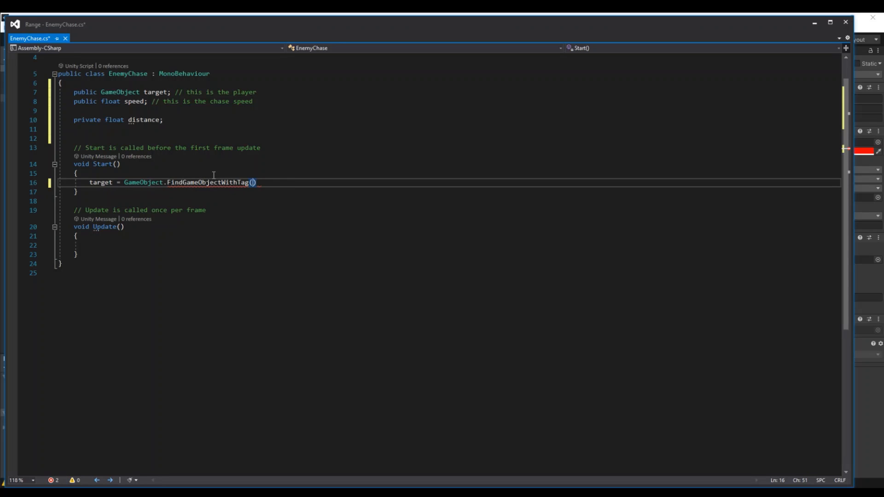
{"action": "type", "text": "\"player\""}
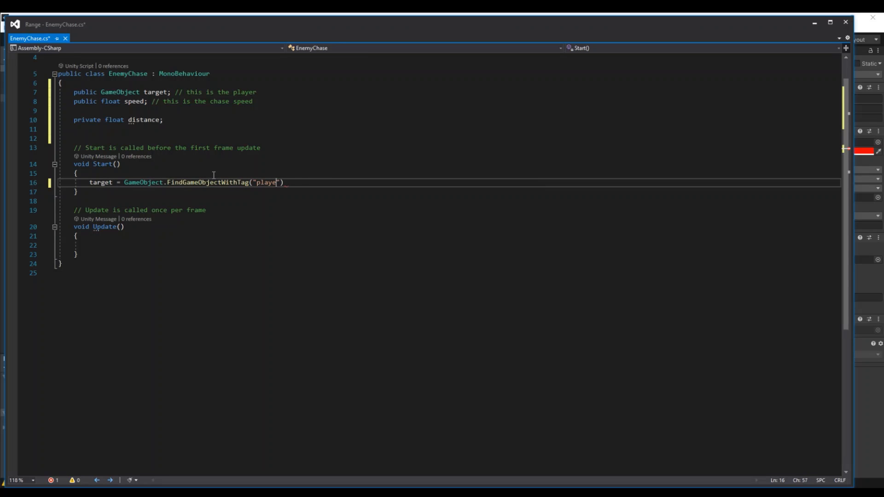
{"action": "key", "text": "Backspace"}
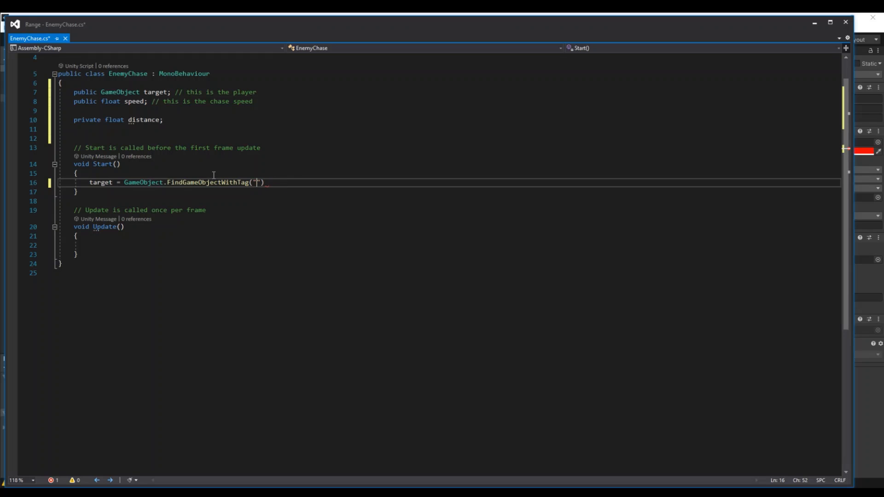
{"action": "type", "text": "Player"}
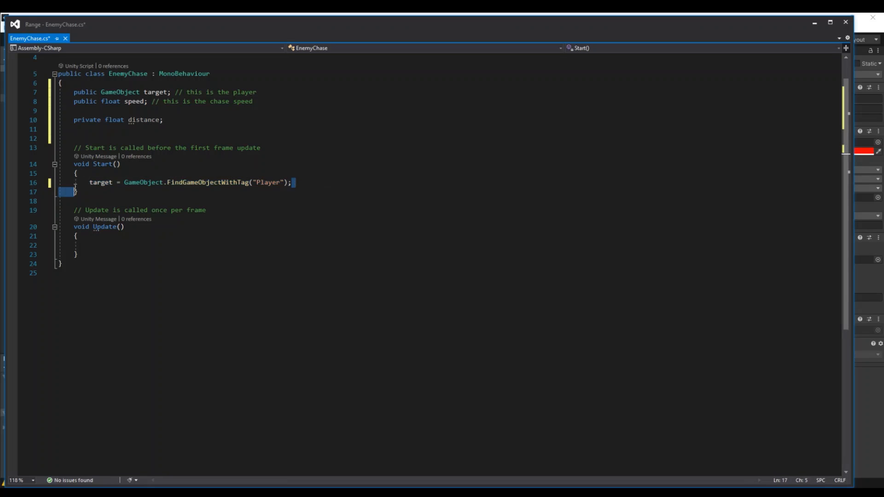
{"action": "left_click", "coordinate": [243, 182]}
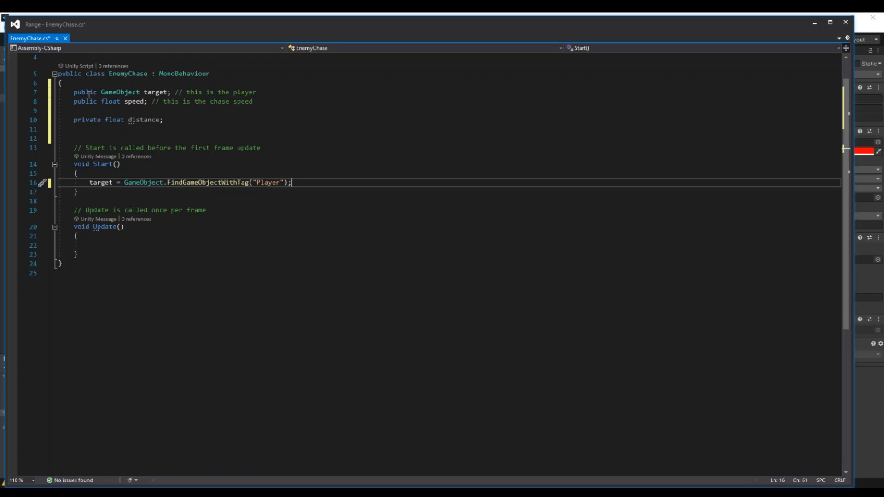
{"action": "left_click", "coordinate": [82, 92]}
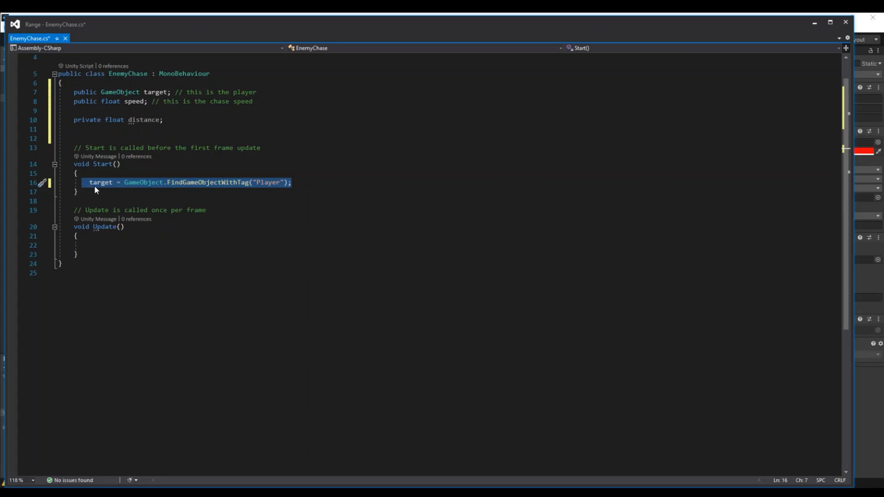
{"action": "left_click", "coordinate": [291, 182]}
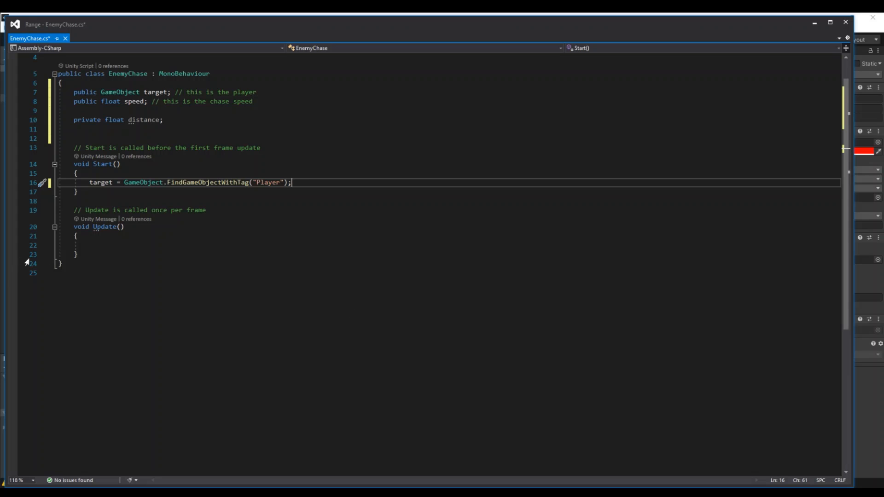
- In Update, set distance = Vector3.Distance(target.transform.position, transform.position)
{"action": "left_click", "coordinate": [109, 244]}
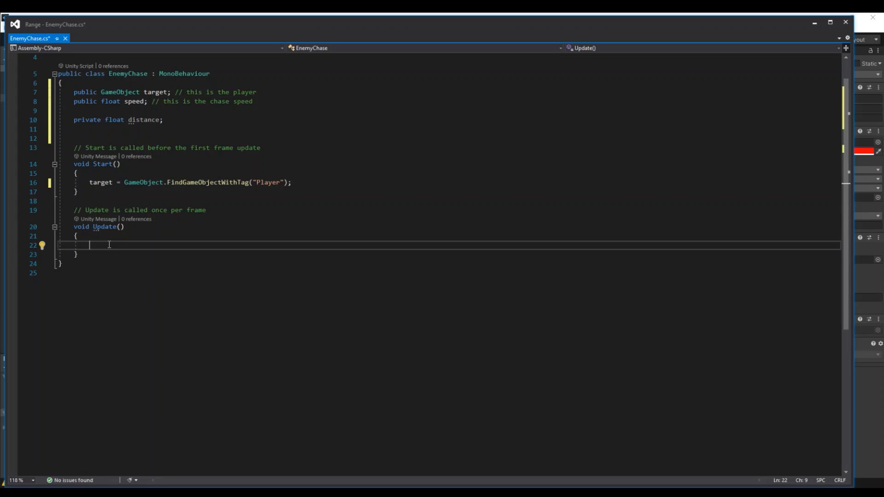
{"action": "type", "text": "distance = Vector3"}
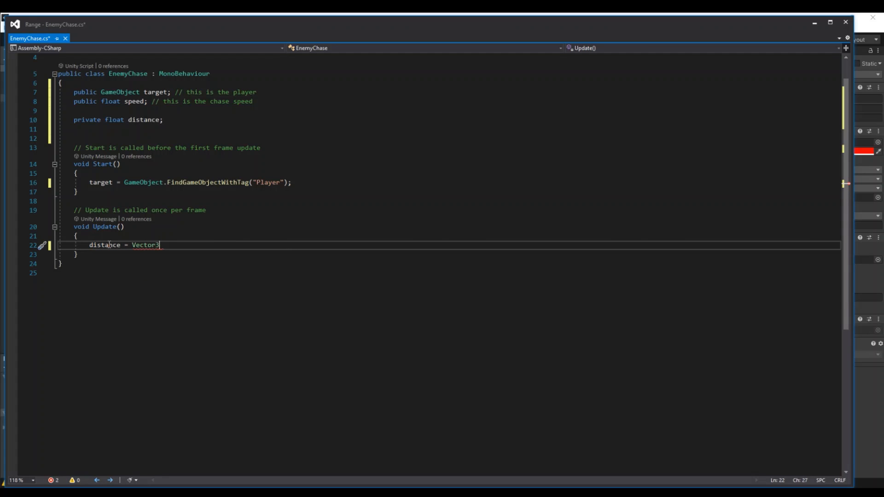
{"action": "type", "text": ".Distance"}
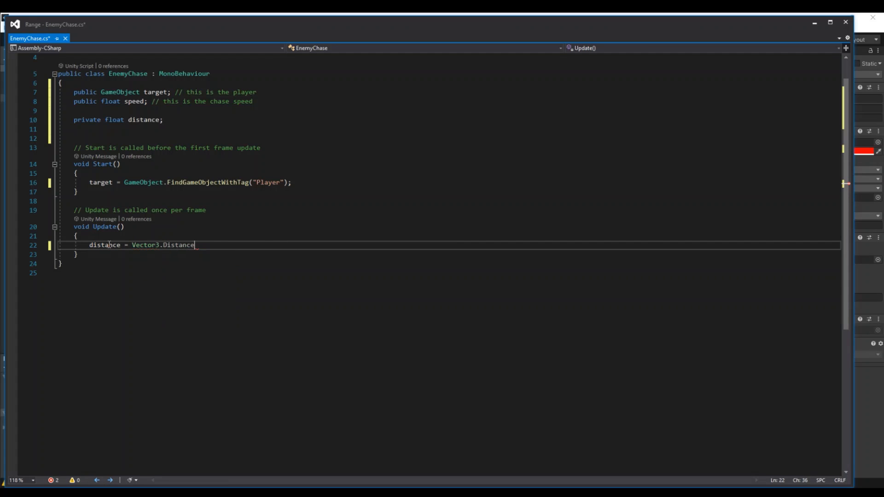
{"action": "type", "text": "(target"}
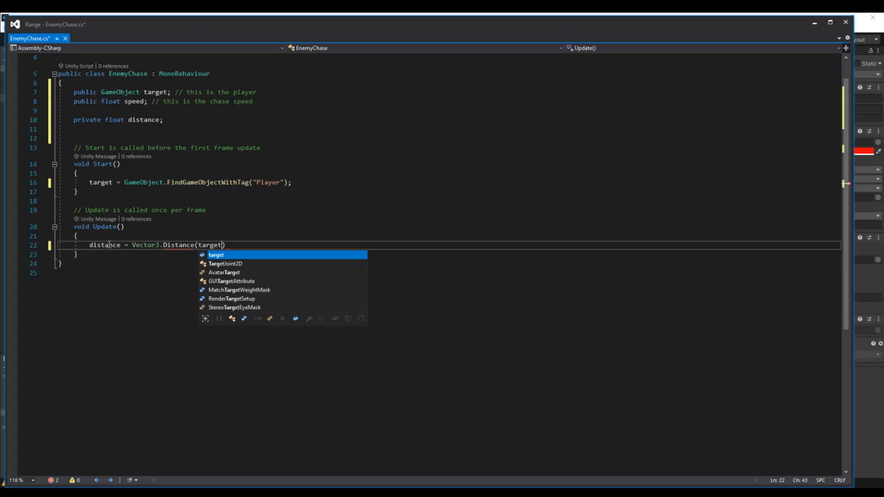
{"action": "type", "text": ".transform"}
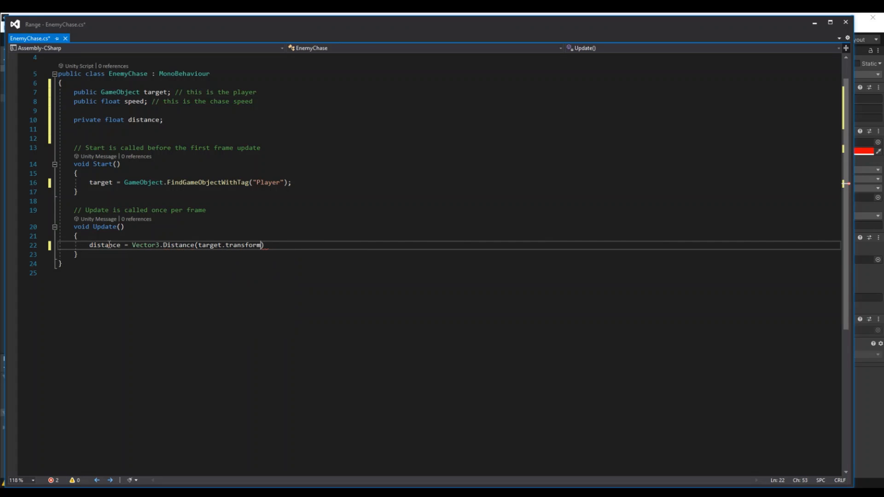
{"action": "type", "text": ".position"}
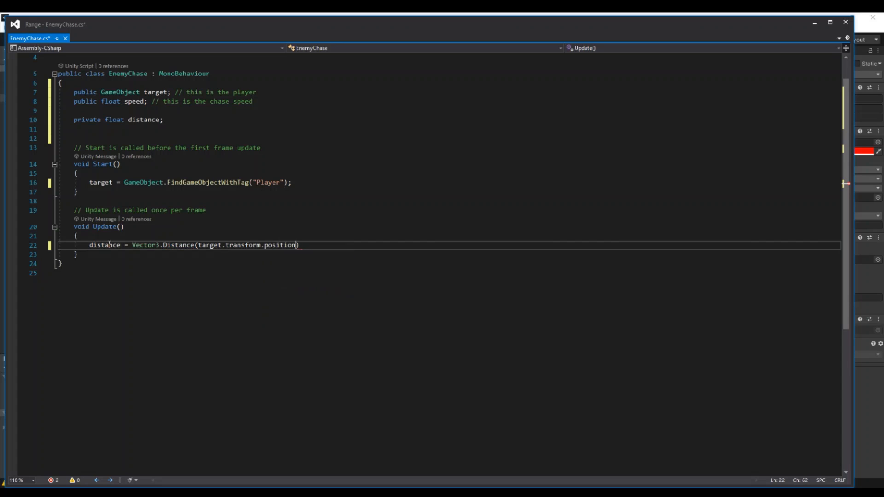
{"action": "type", "text": ",tra"}
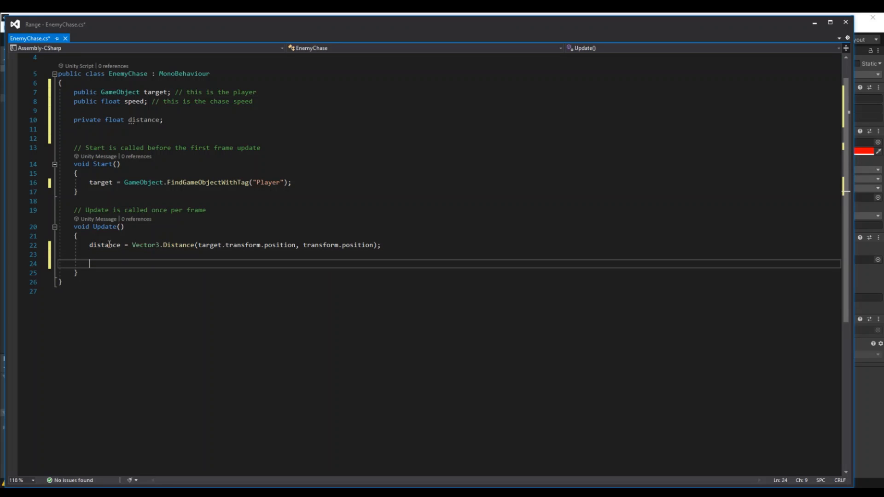
- Begin the condition if(distance <= ...) below the distance line
{"action": "type", "text": "if(distance)"}
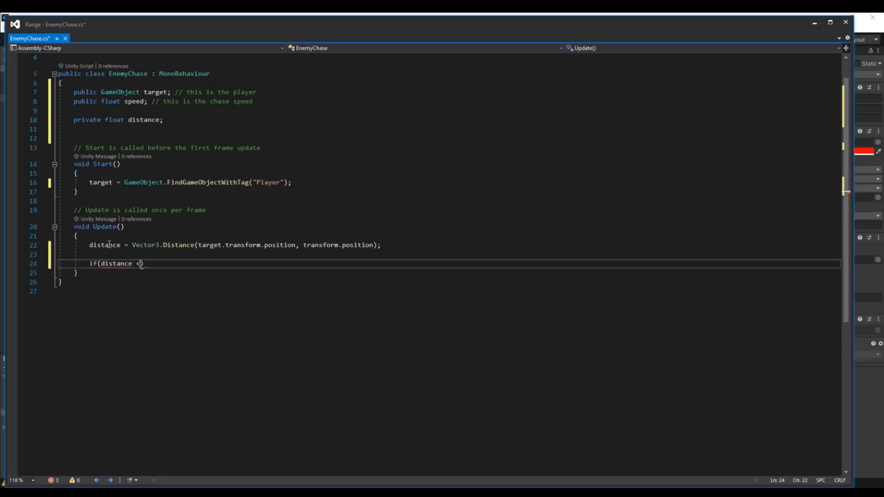
{"action": "type", "text": "="}
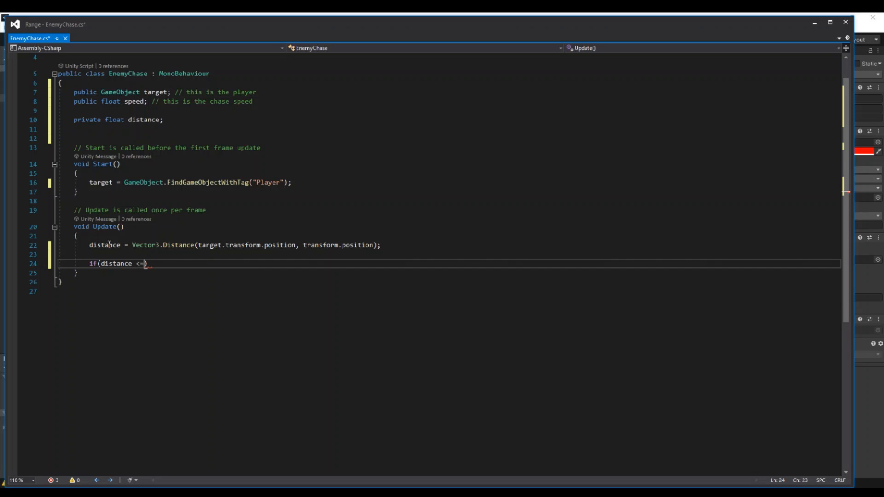
{"action": "type", "text": "ma"}
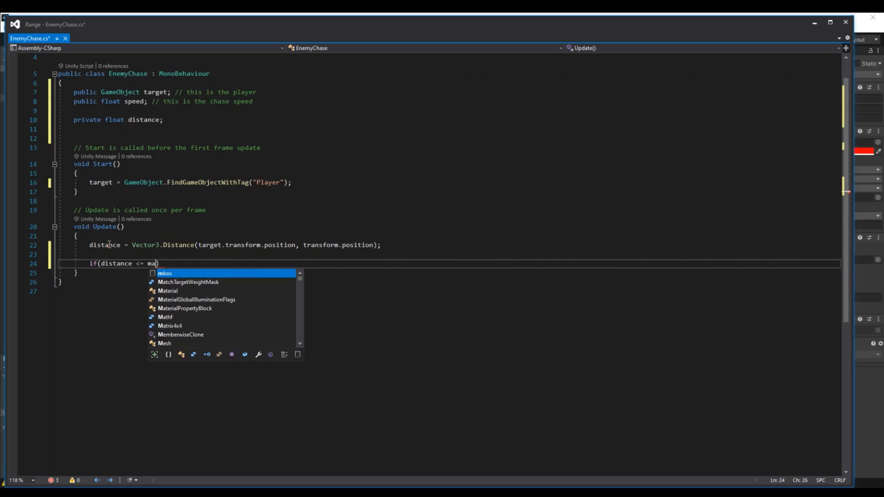
{"action": "key", "text": "backspace"}
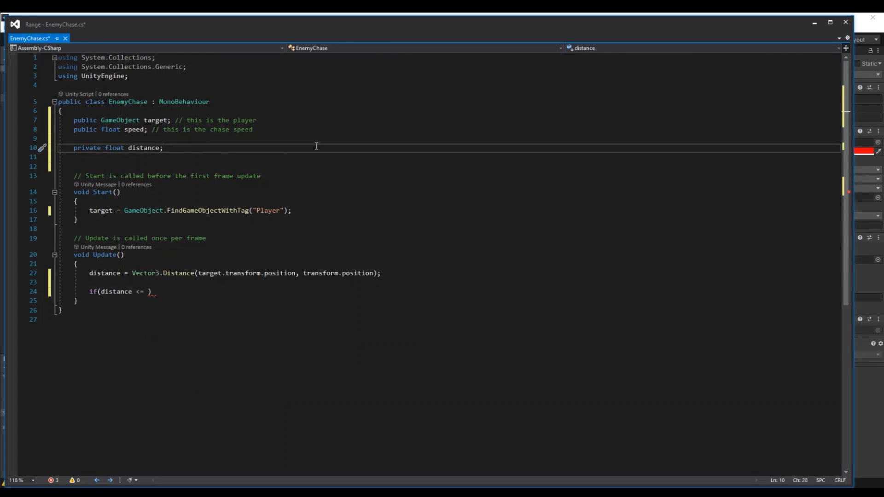
- Add 'public float MaxChaseRadius;' and compare distance against it in the if condition
{"action": "type", "text": "p"}
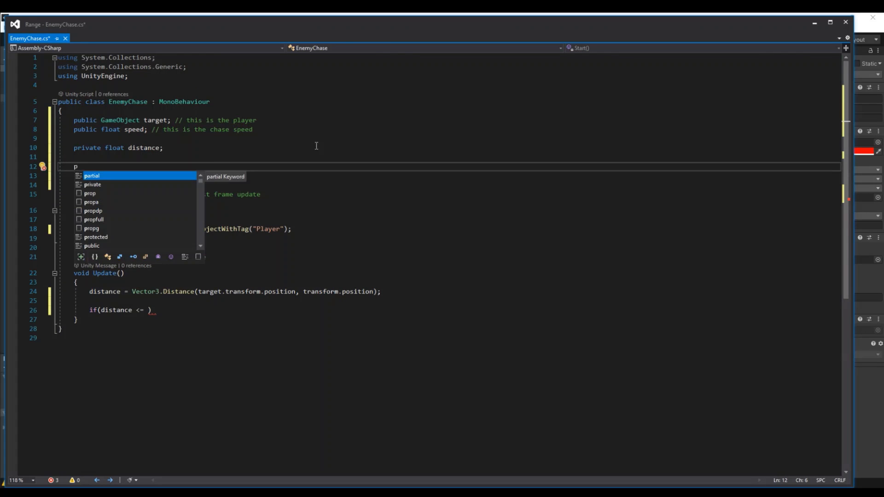
{"action": "type", "text": "public float"}
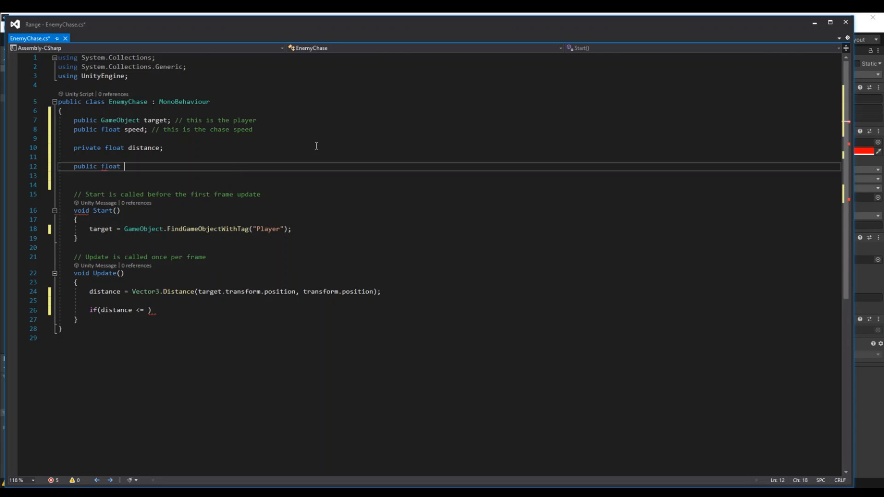
{"action": "type", "text": "MaxChas"}
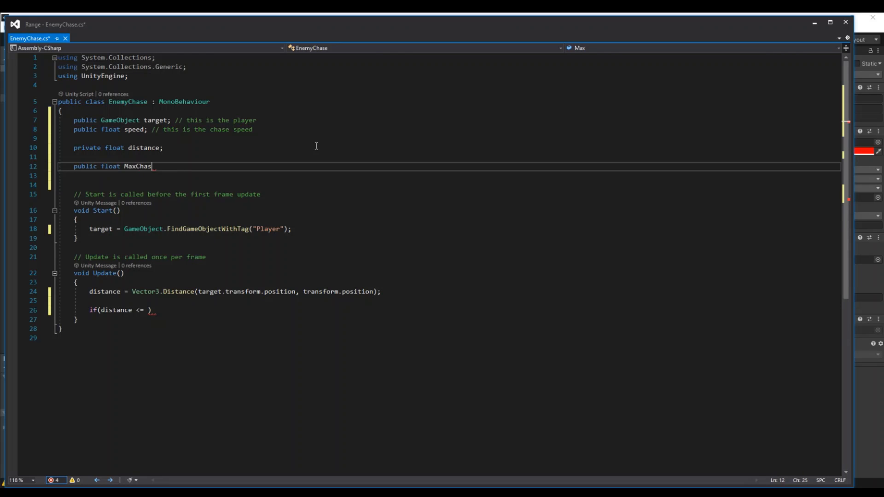
{"action": "type", "text": "eRadius;"}
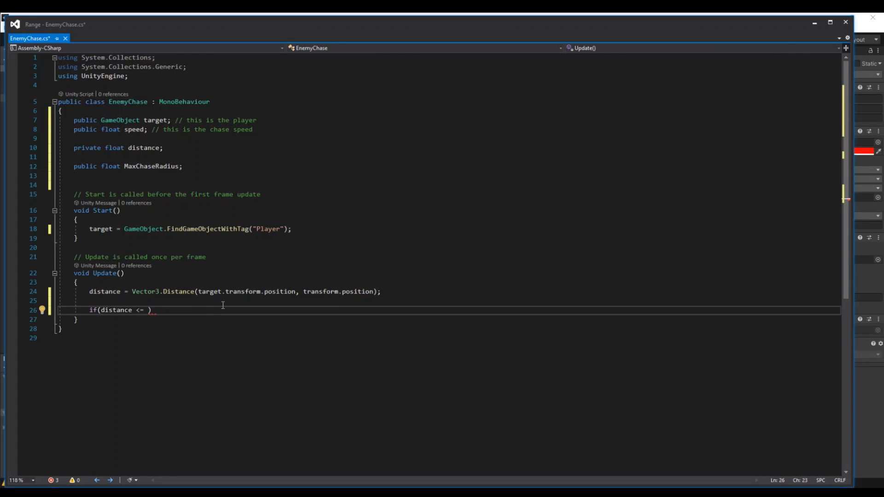
{"action": "type", "text": "maxr"}
{"action": "type", "text": "transform"}
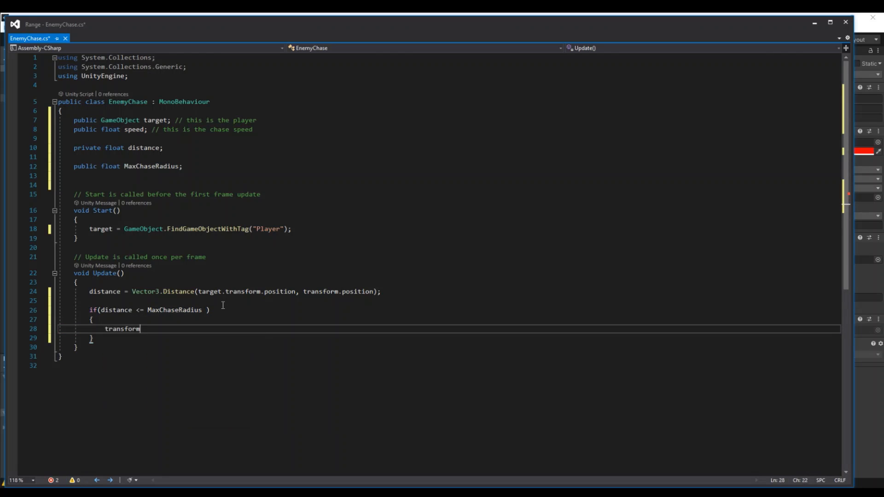
- Set transform.position with Vector3.MoveTowards toward target.transform.position at speed * Time.deltaTime
{"action": "type", "text": ".position"}
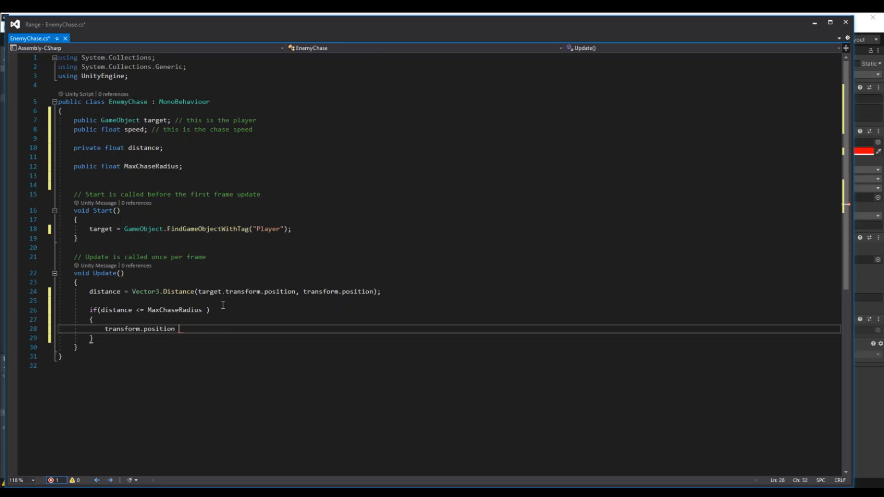
{"action": "type", "text": "= vecto3"}
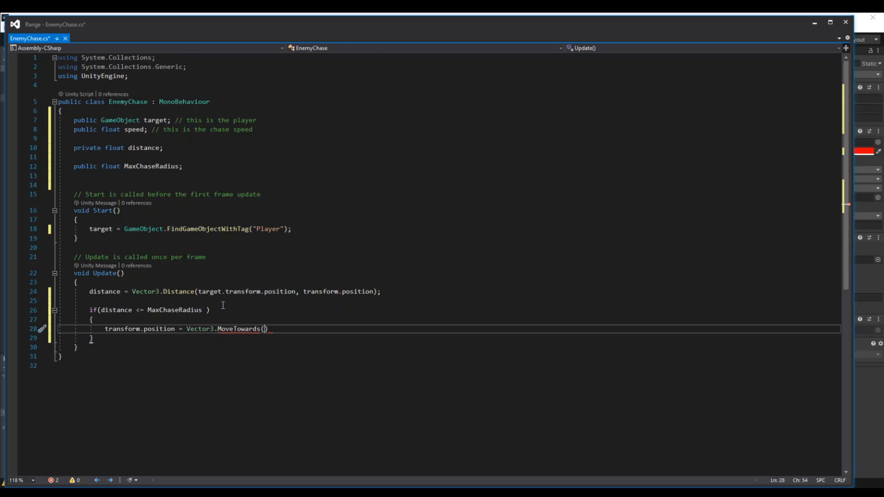
{"action": "type", "text": "transform.position"}
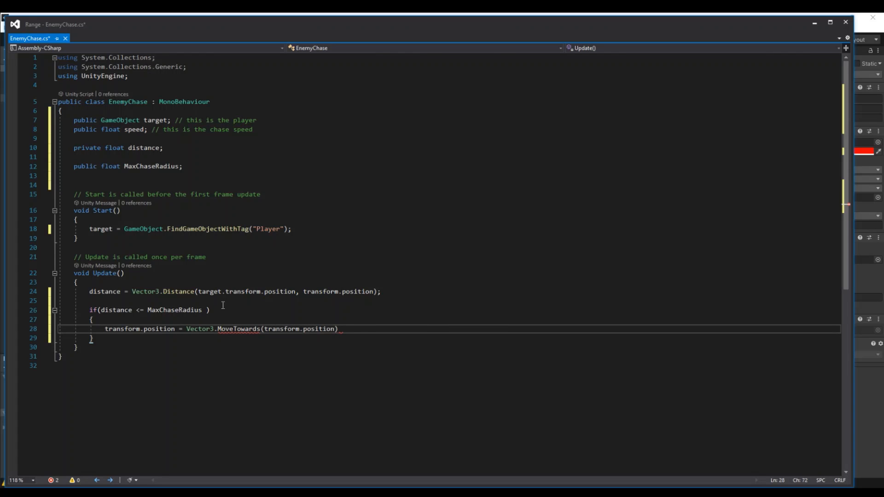
{"action": "double_click", "coordinate": [138, 329]}
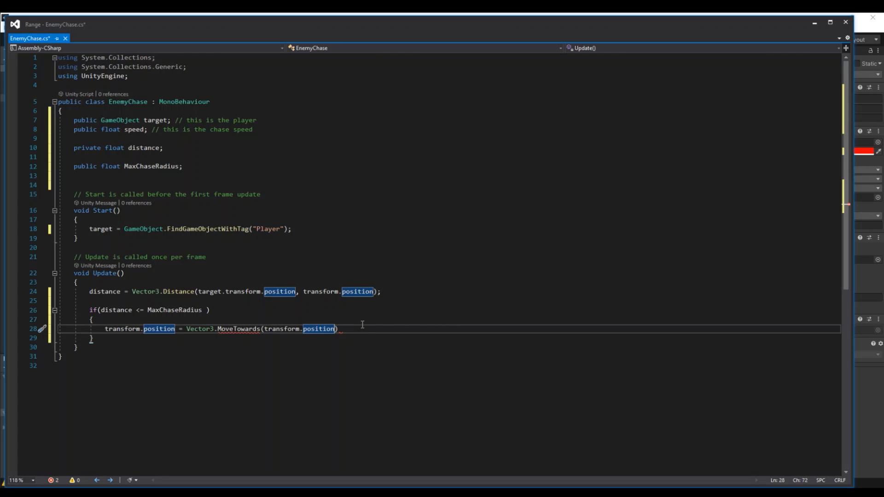
{"action": "type", "text": ",target.transform.position,"}
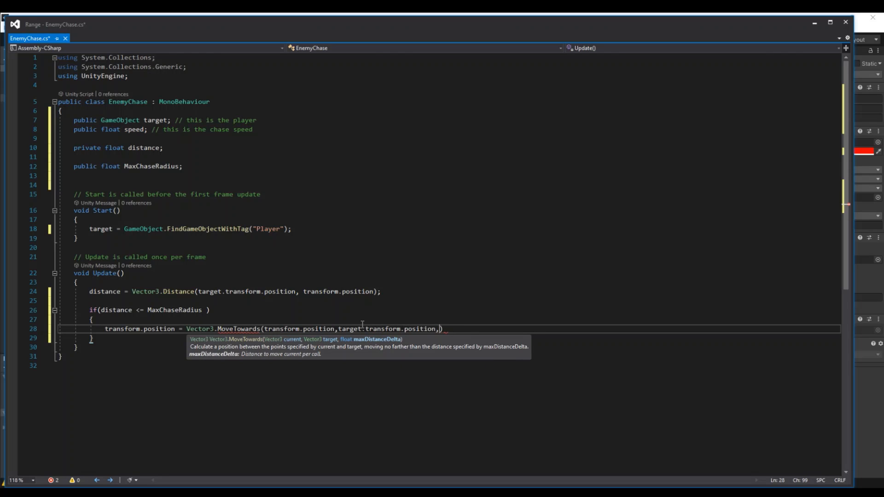
{"action": "type", "text": "speed)"}
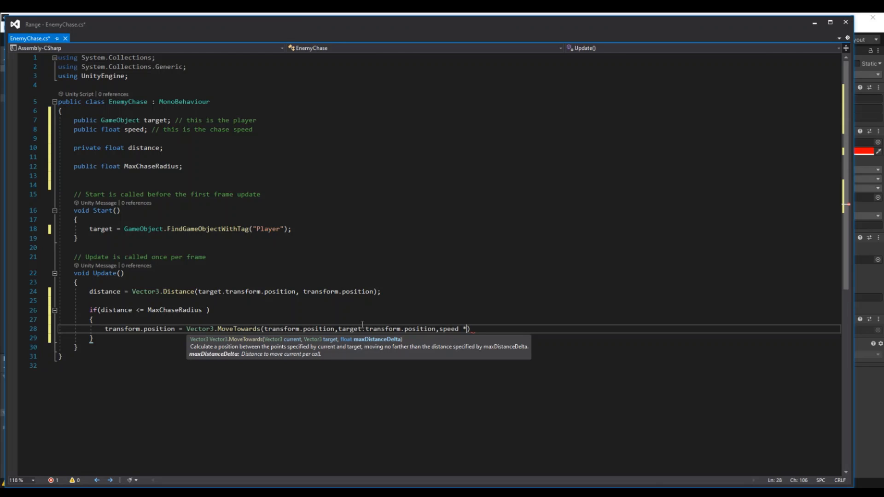
{"action": "type", "text": "Time.deltaTime"}
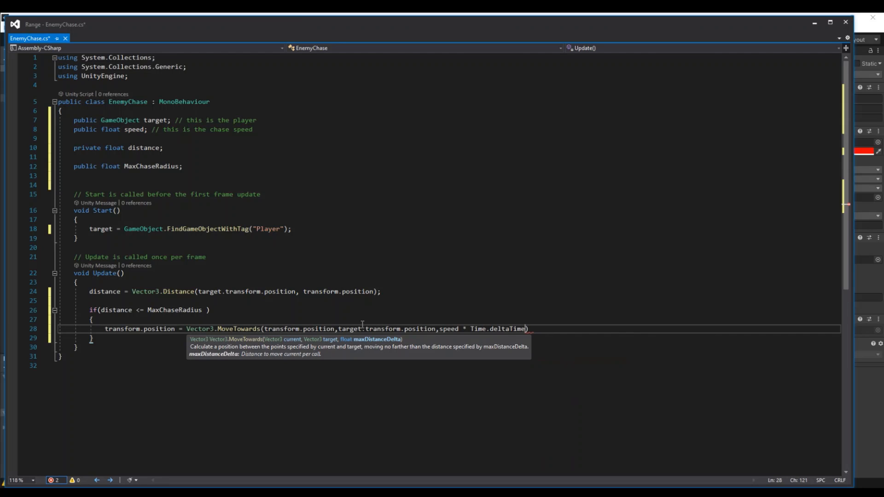
{"action": "type", "text": ";"}
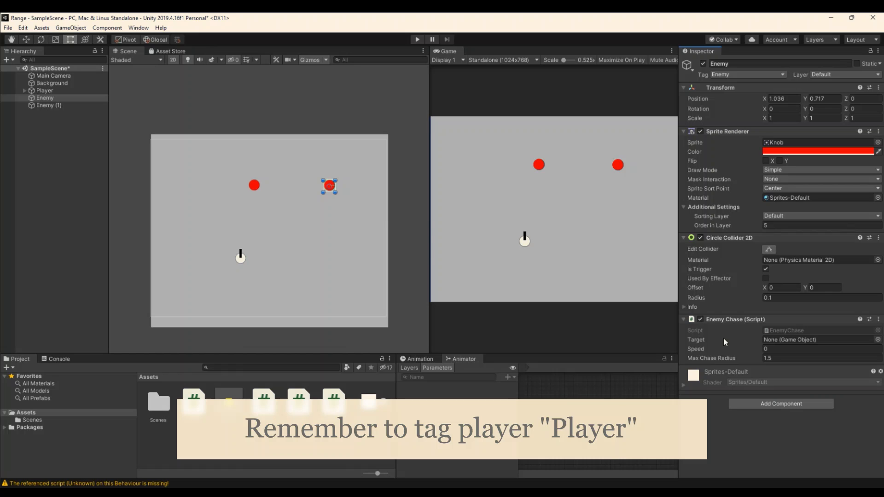
- Set the Enemy Chase speed to 1 and run a Play test of the chase
{"action": "left_click", "coordinate": [818, 349]}
{"action": "type", "text": "1"}
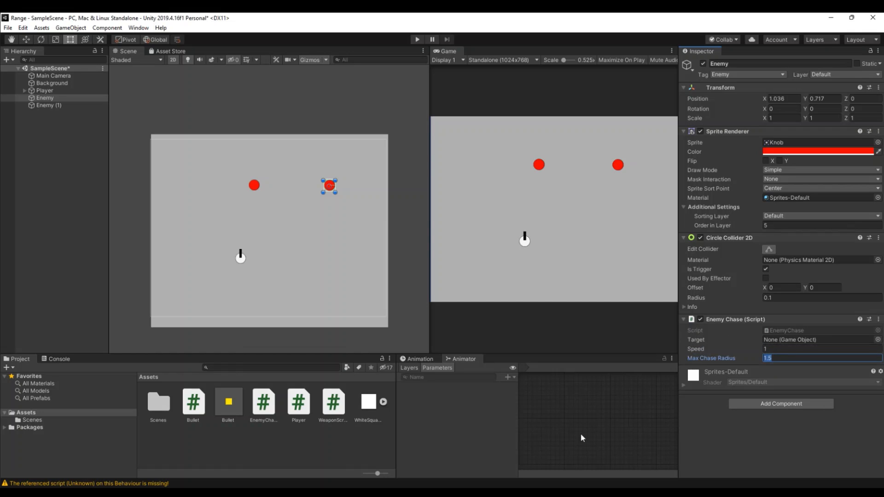
{"action": "left_click", "coordinate": [514, 212]}
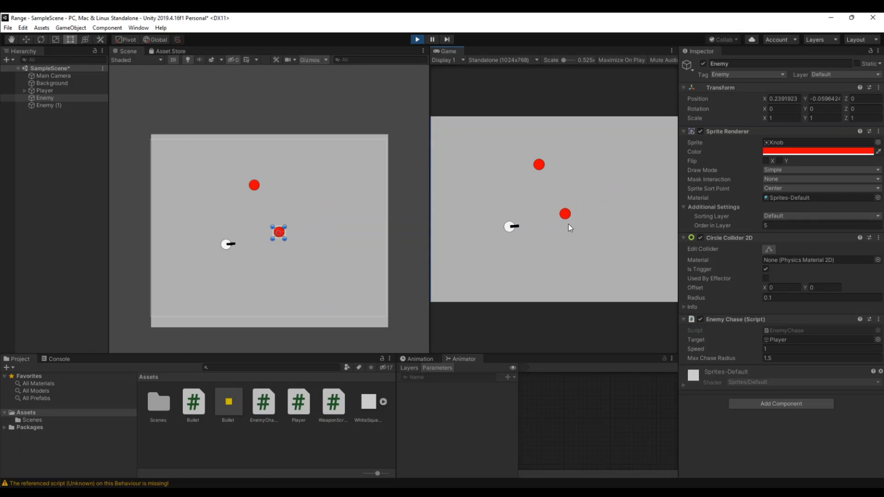
{"action": "left_click", "coordinate": [417, 39]}
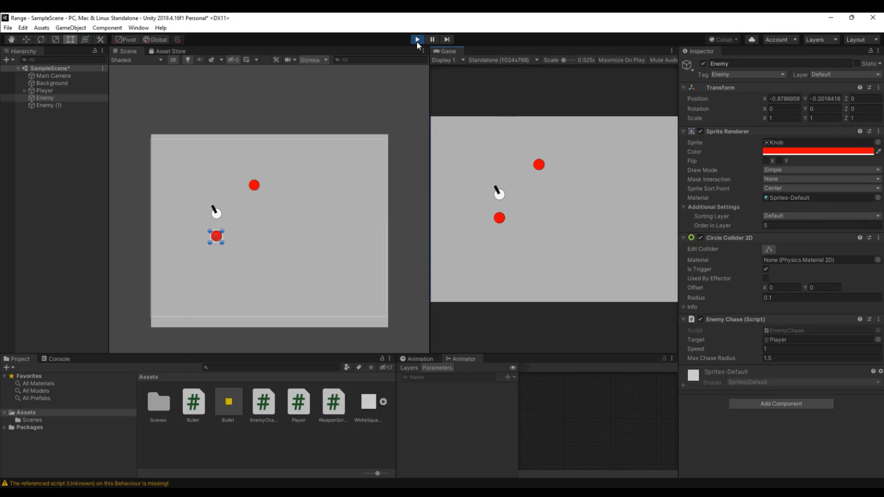
{"action": "left_click", "coordinate": [417, 39]}
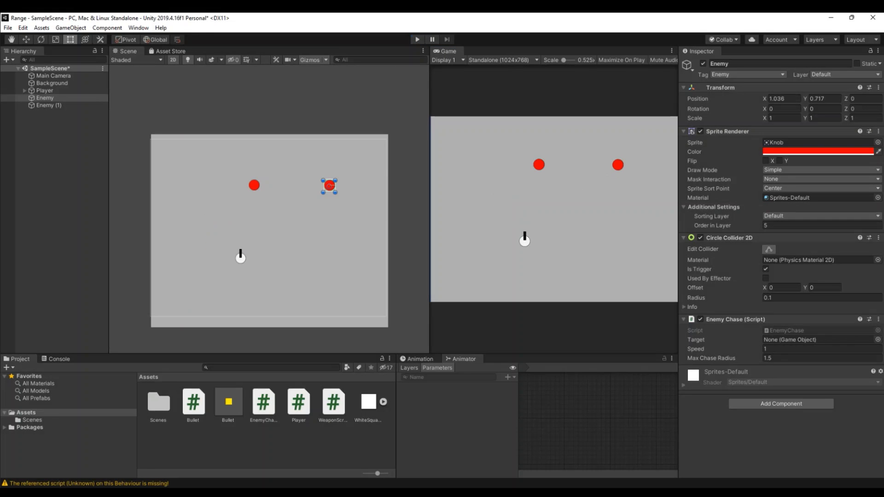
{"action": "mouse_move", "coordinate": [638, 146]}
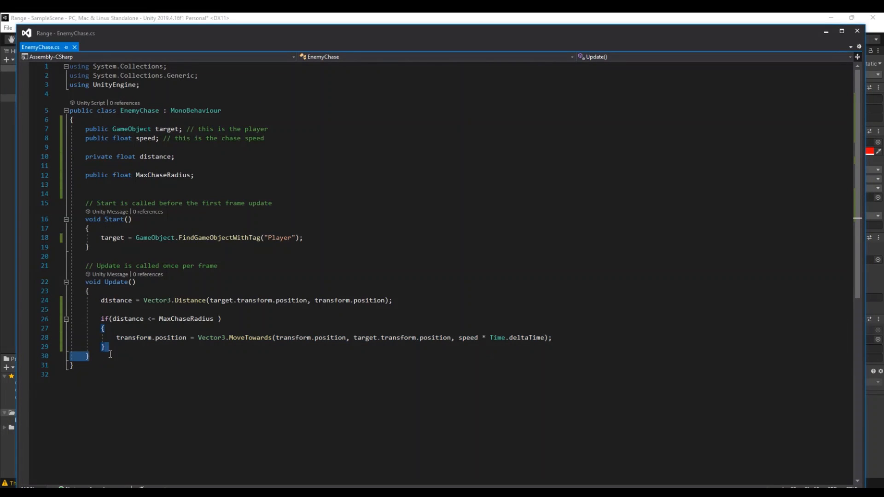
- Add a private void OnDrawGizmos method that sets Gizmos.color to yellow
{"action": "key", "text": "Return"}
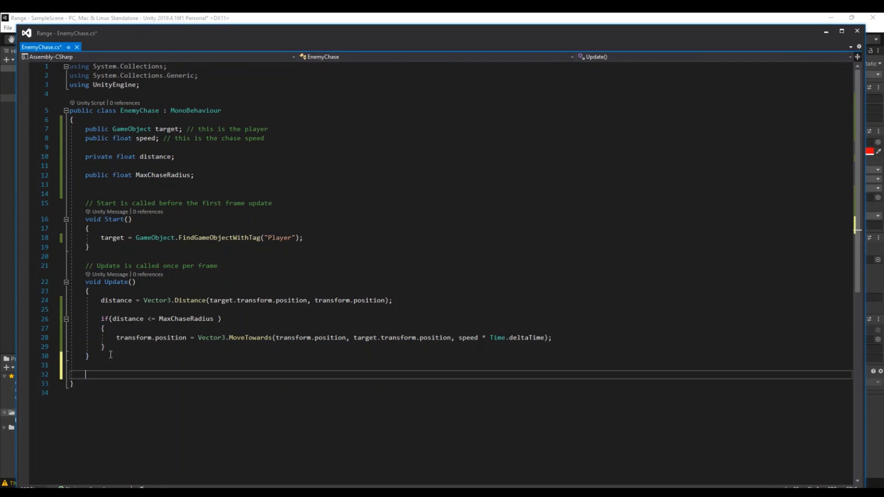
{"action": "type", "text": "private"}
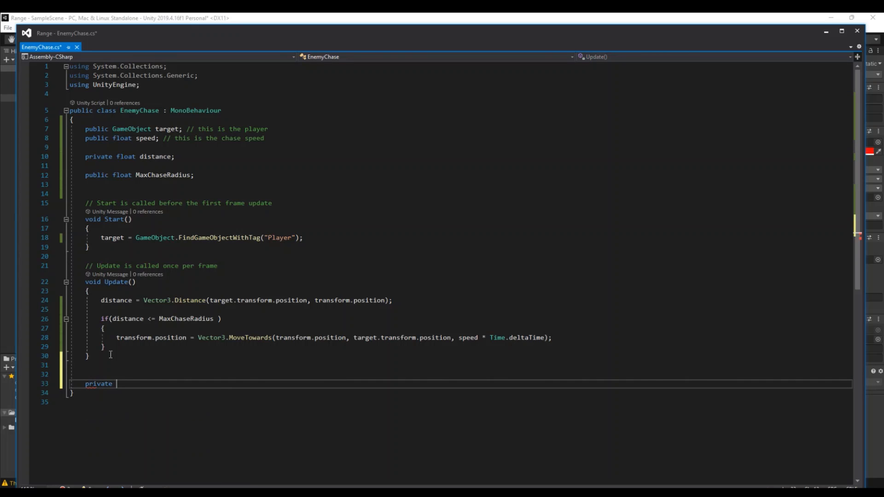
{"action": "type", "text": "void ondrawGizmos("}
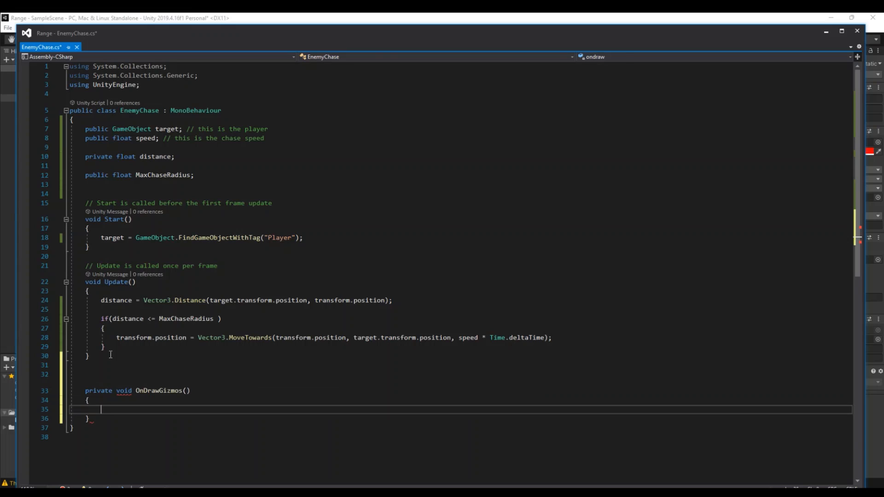
{"action": "type", "text": "gi"}
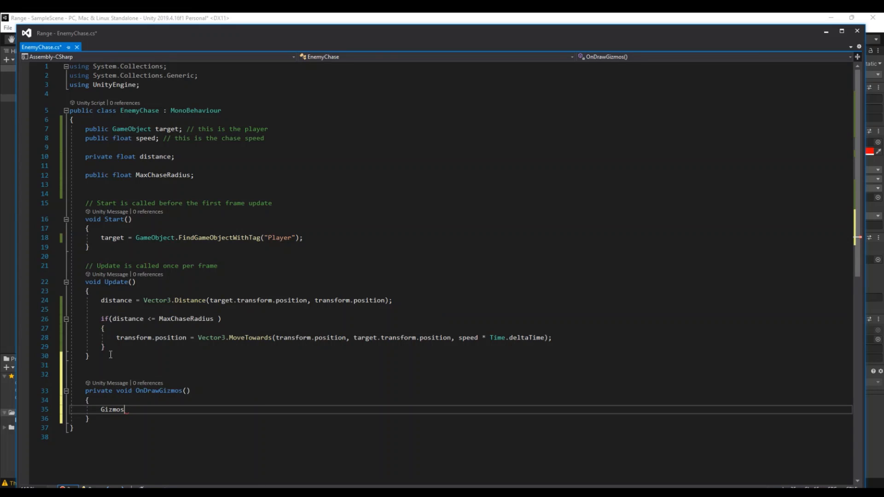
{"action": "type", "text": ".color ="}
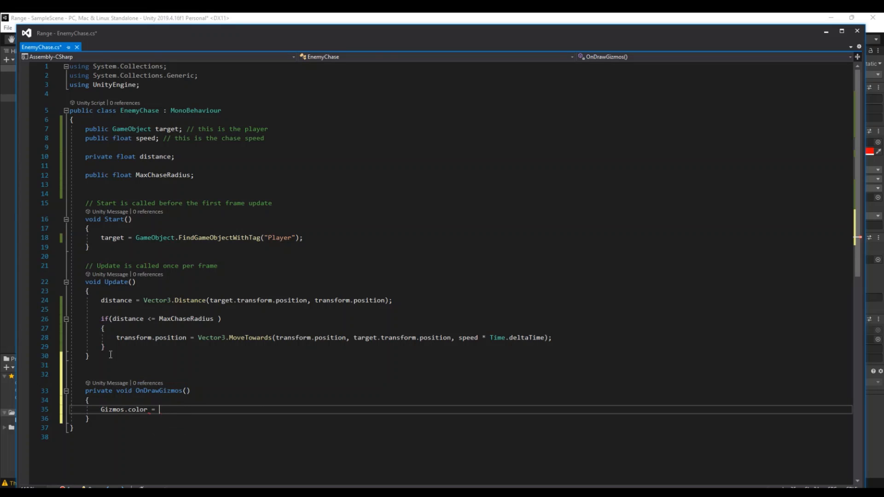
{"action": "type", "text": "Color."}
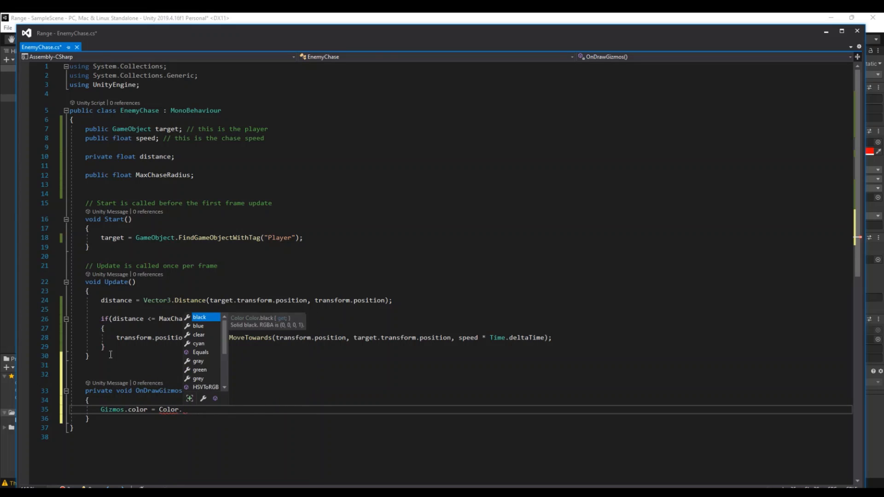
{"action": "type", "text": "red"}
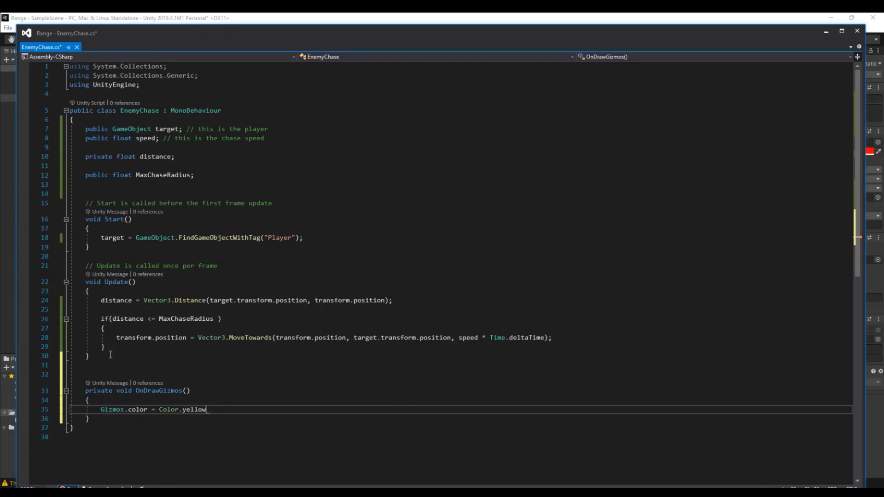
- Call Gizmos.DrawWireSphere(transform.position, MaxChaseRadius) inside OnDrawGizmos
{"action": "type", "text": "Gizmos"}
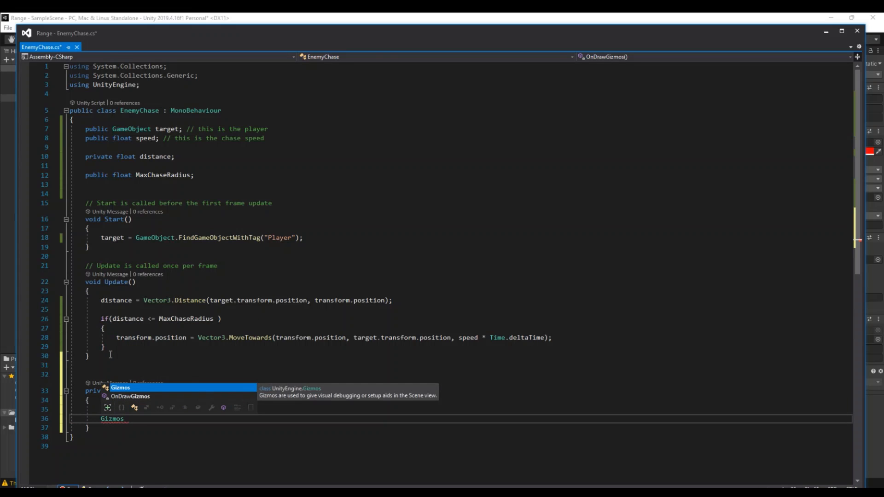
{"action": "type", "text": ".draw"}
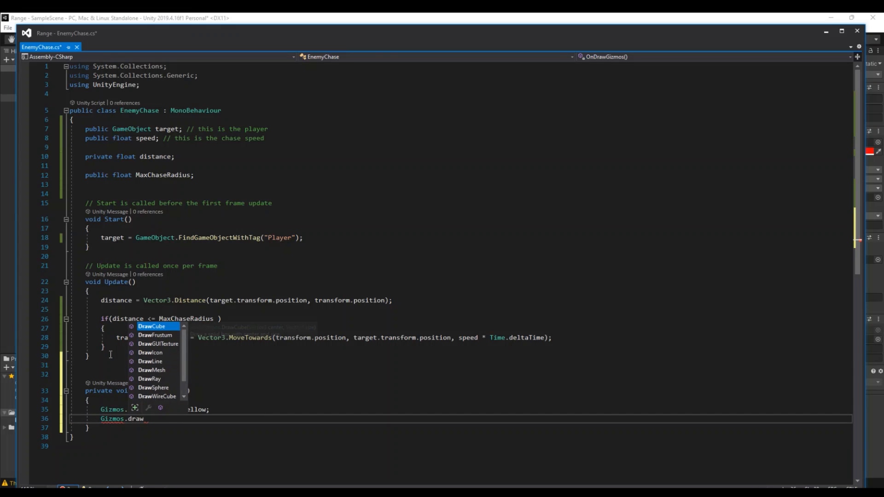
{"action": "type", "text": "wi"}
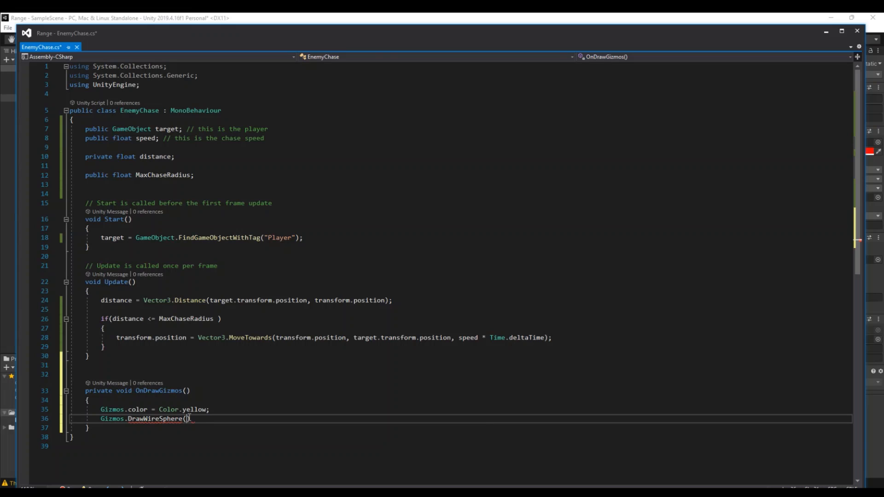
{"action": "type", "text": "transform.position"}
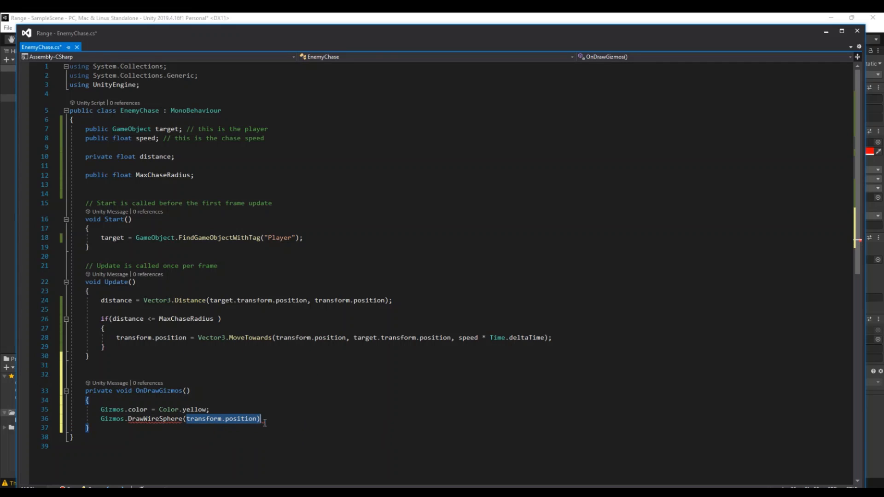
{"action": "double_click", "coordinate": [241, 419]}
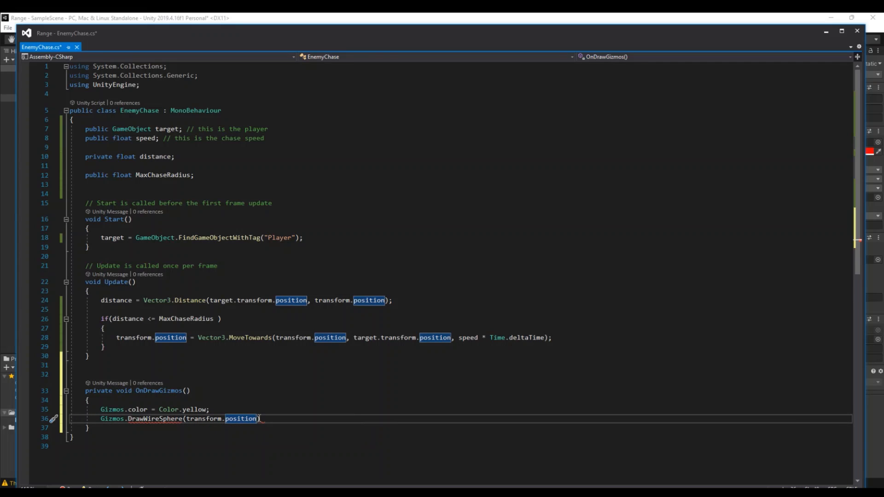
{"action": "type", "text": ","}
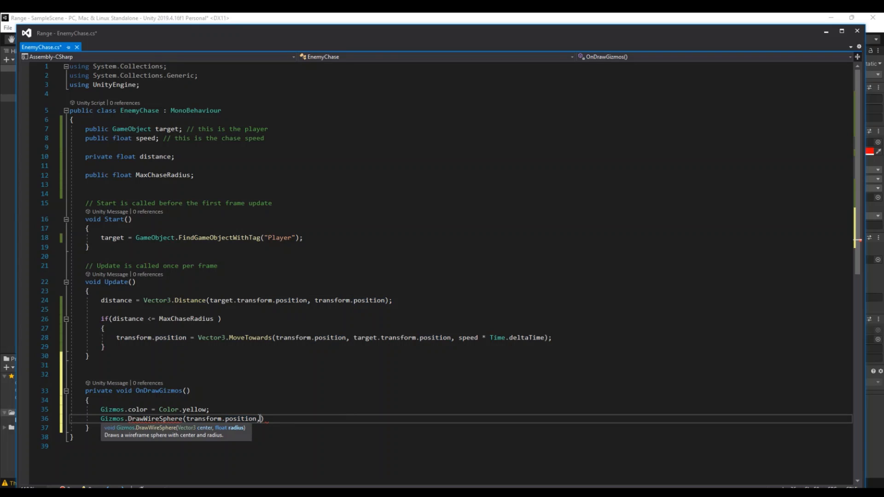
{"action": "type", "text": "max"}
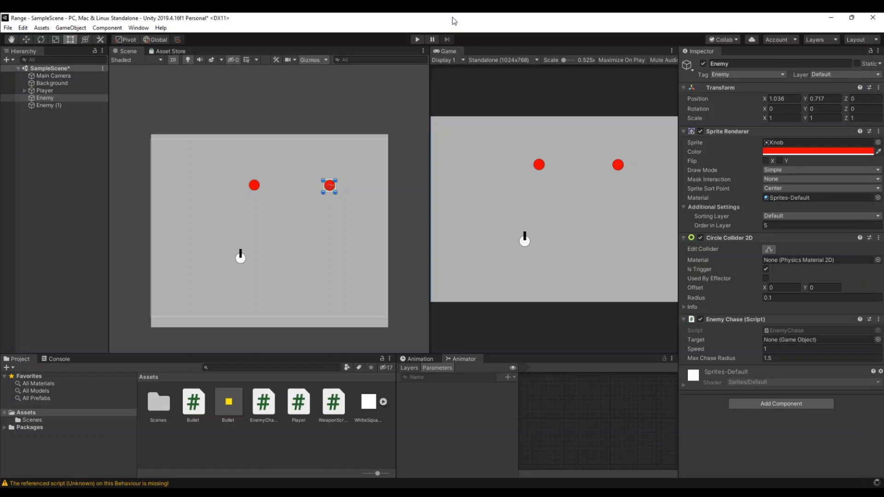
{"action": "mouse_move", "coordinate": [457, 20]}
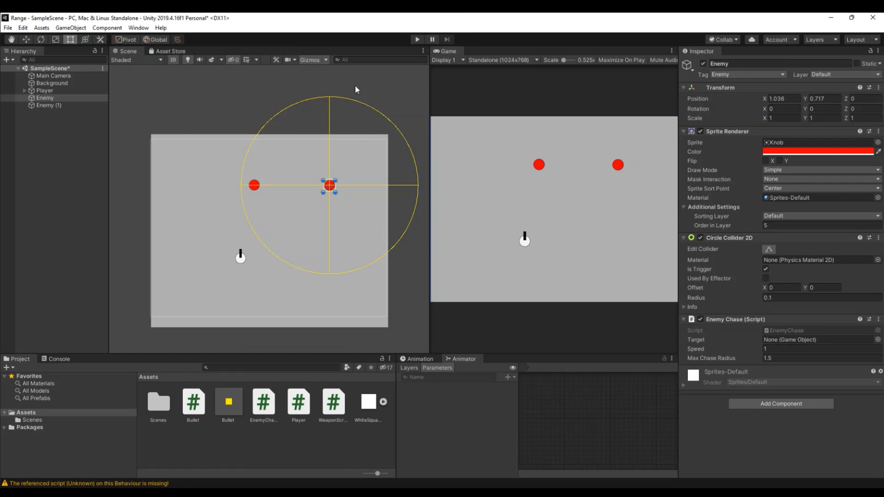
{"action": "mouse_move", "coordinate": [301, 62]}
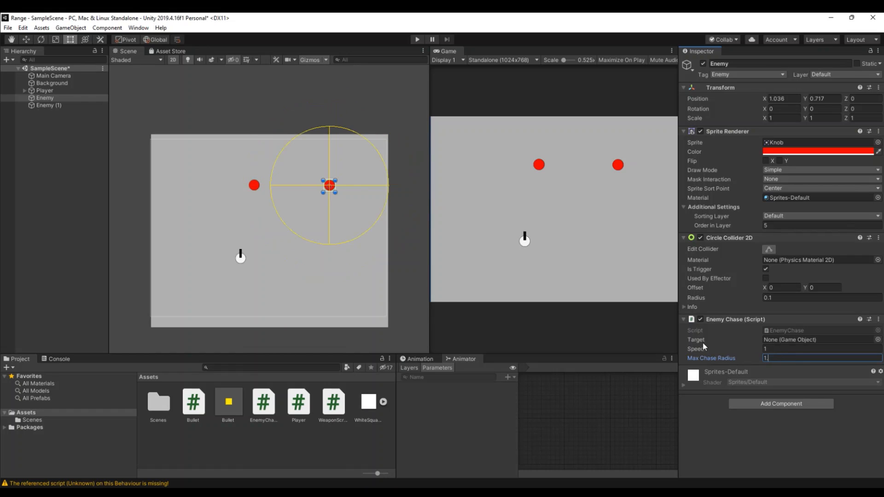
- Set Max Chase Radius back to 1.5 to check the yellow gizmo circle resizes
{"action": "type", "text": "1.5"}
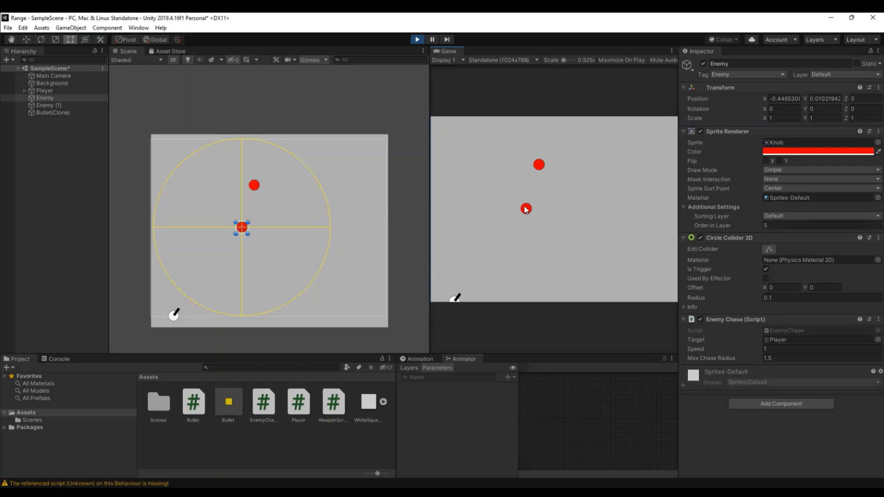
{"action": "mouse_move", "coordinate": [533, 196]}
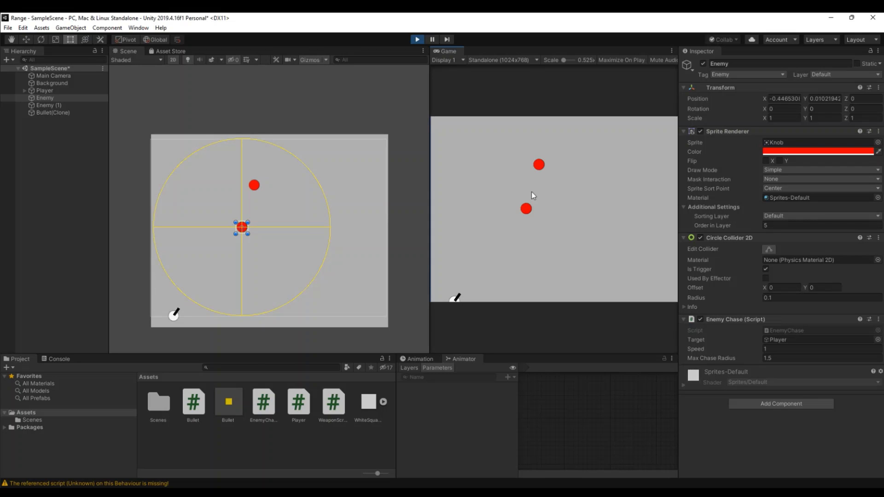
{"action": "mouse_move", "coordinate": [531, 231]}
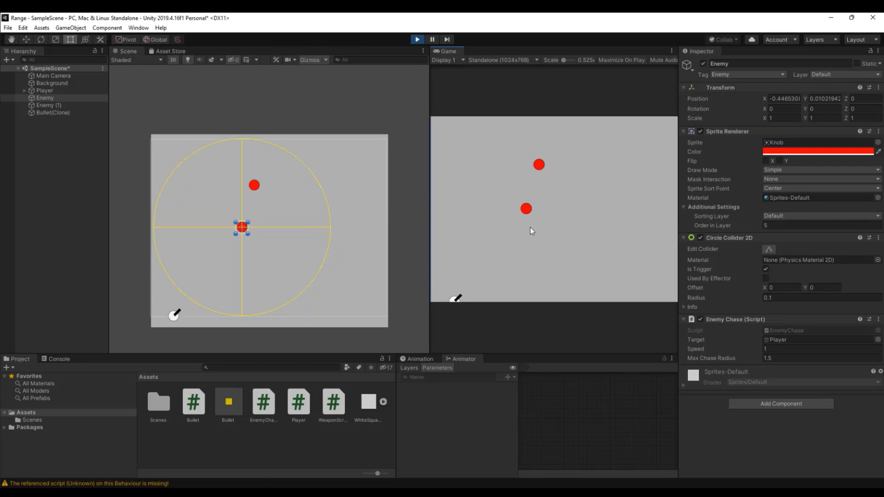
{"action": "mouse_move", "coordinate": [532, 227]}
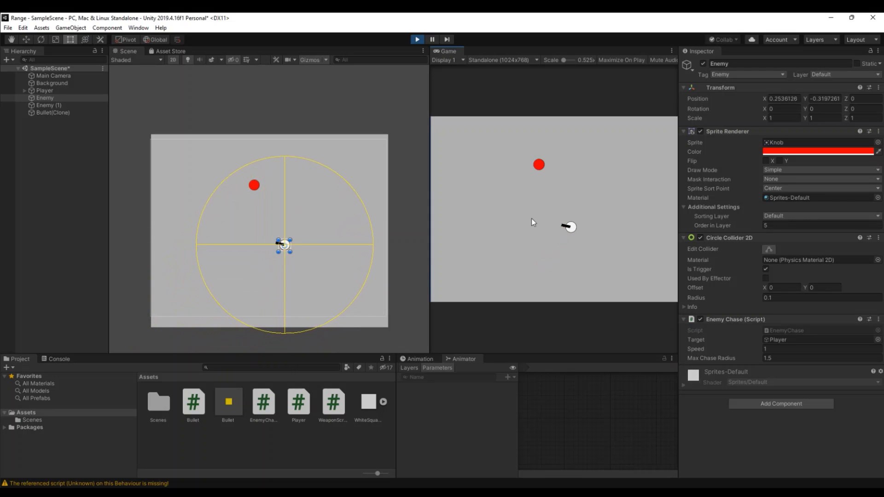
- Stop Play mode so the enemy and player reset to their start positions
{"action": "left_click", "coordinate": [417, 39]}
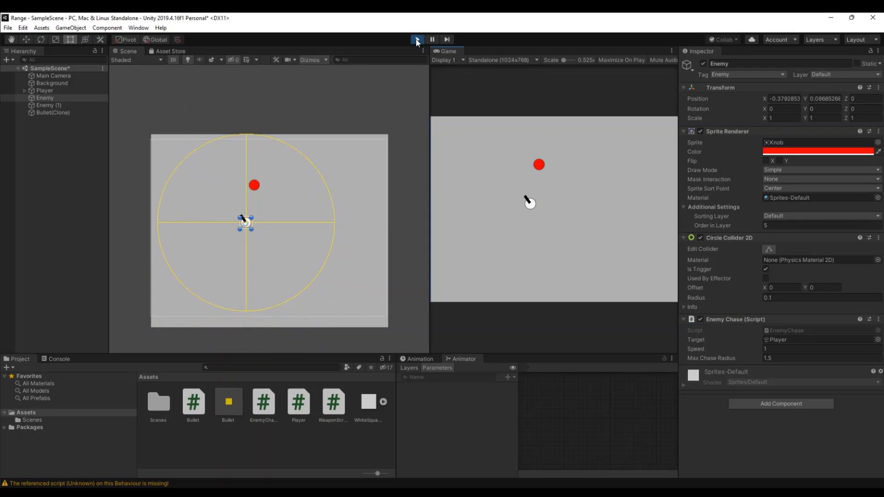
{"action": "left_click", "coordinate": [417, 40]}
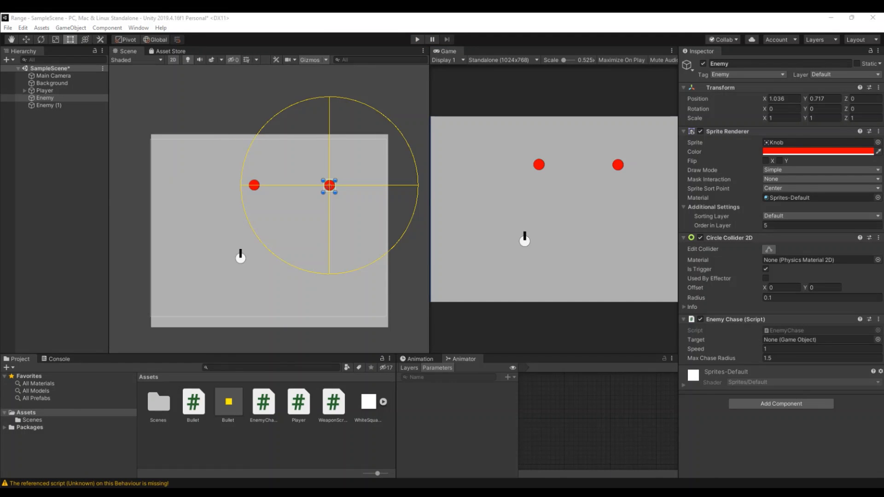
{"action": "mouse_move", "coordinate": [502, 459]}
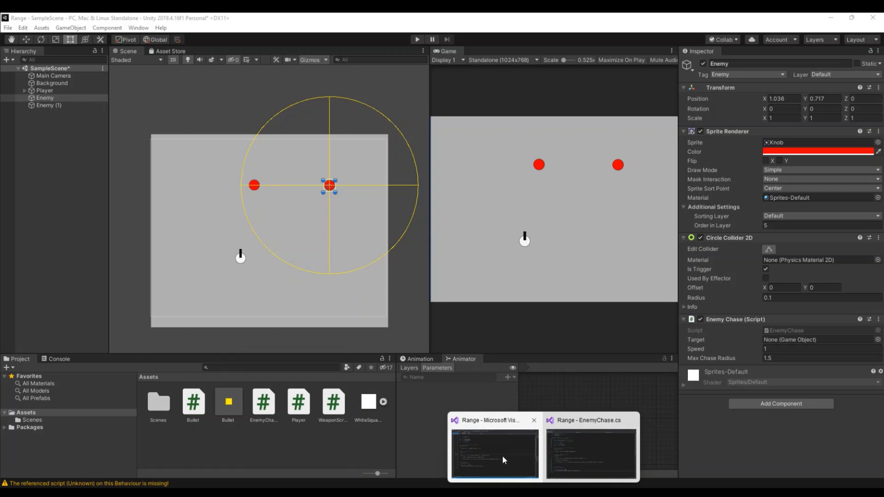
- Switch to the EnemyChase script and place the cursor after the MaxChaseRadius declaration
{"action": "left_click", "coordinate": [591, 454]}
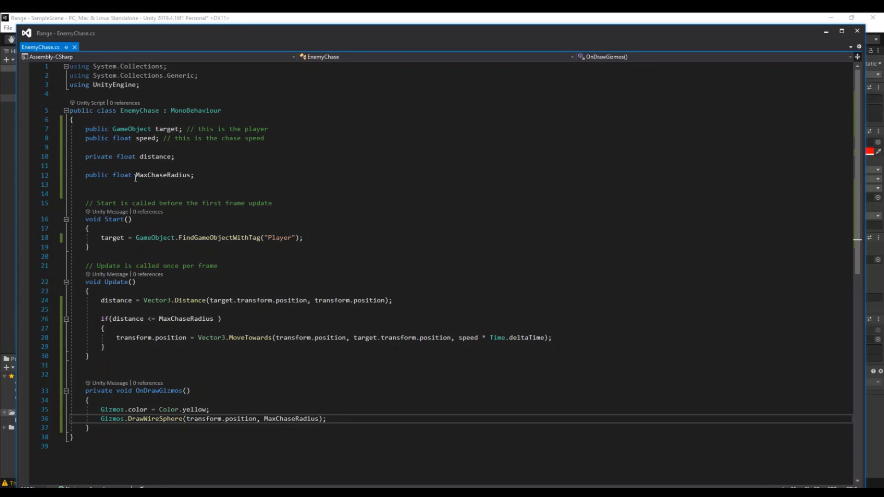
{"action": "double_click", "coordinate": [143, 175]}
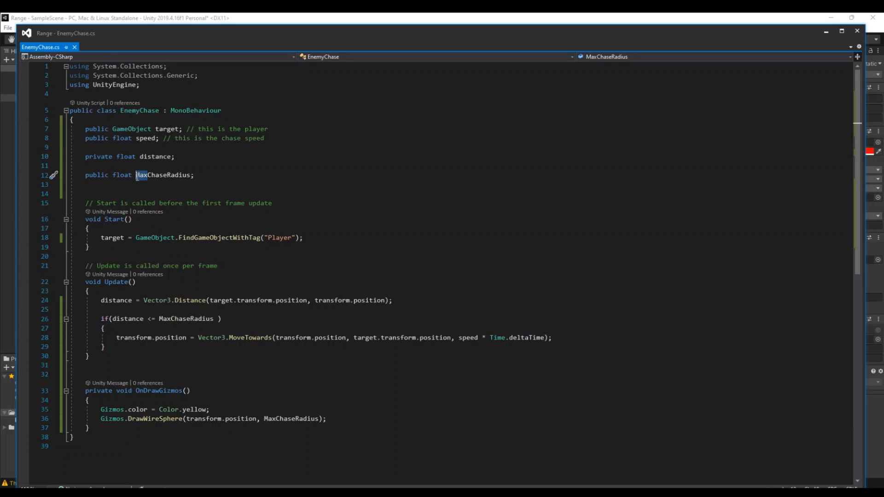
{"action": "left_click", "coordinate": [217, 176]}
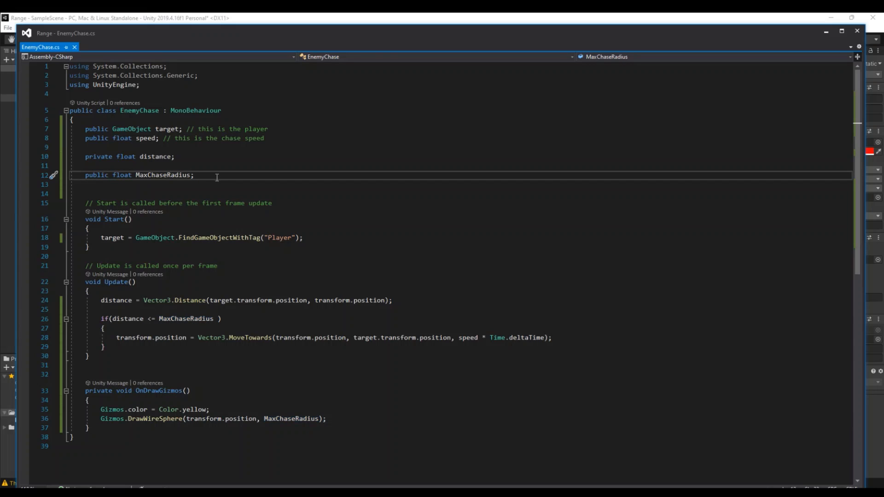
{"action": "mouse_move", "coordinate": [186, 182]}
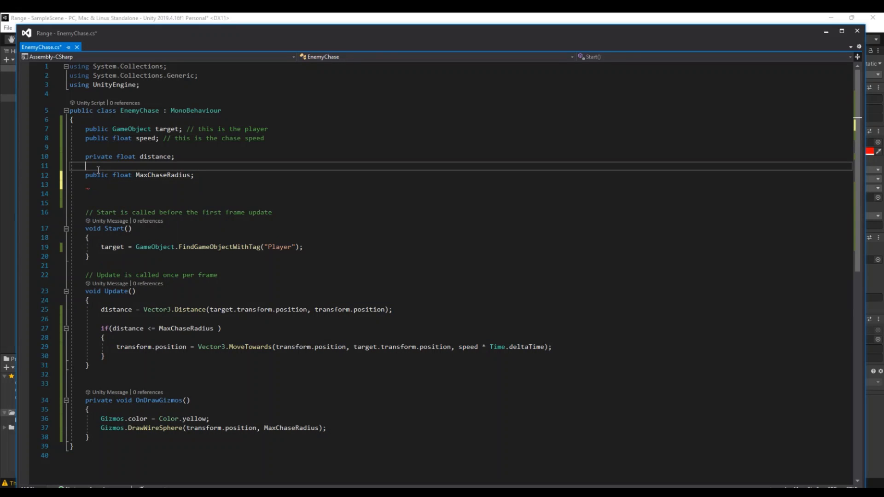
- Declare 'public float MinChaseRadius;' above the MaxChaseRadius field
{"action": "type", "text": "public l"}
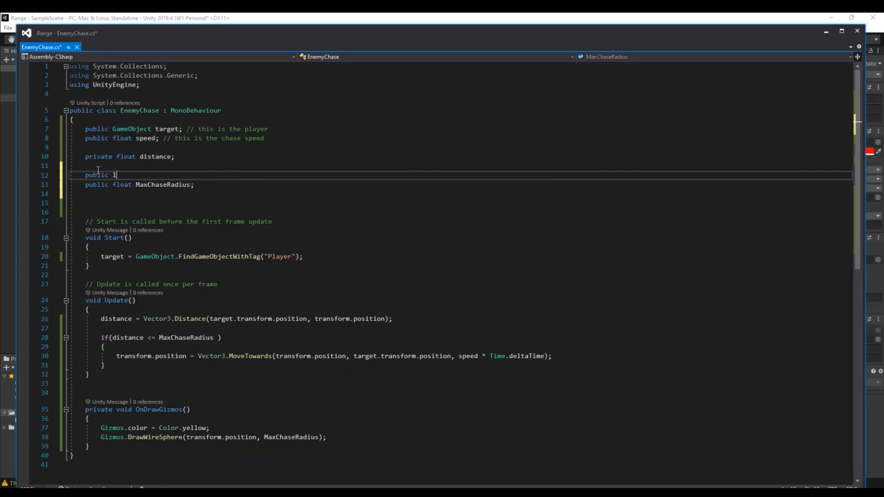
{"action": "type", "text": "loat"}
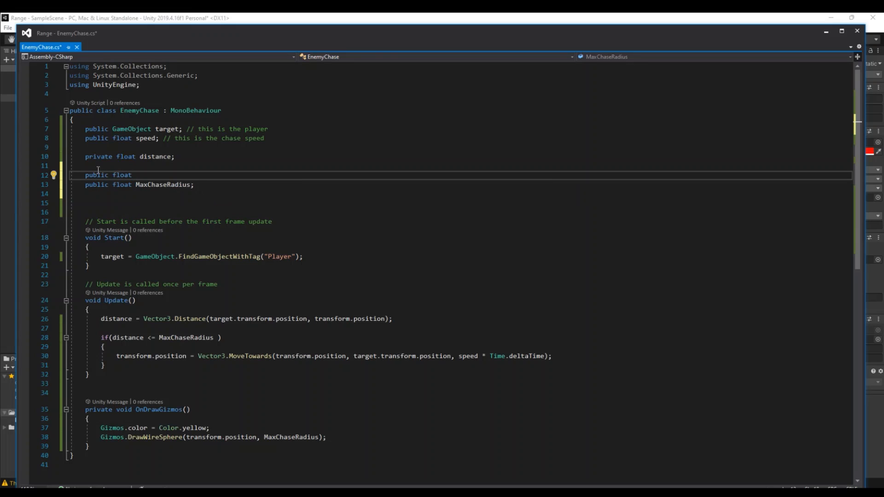
{"action": "type", "text": "MinChaseRa"}
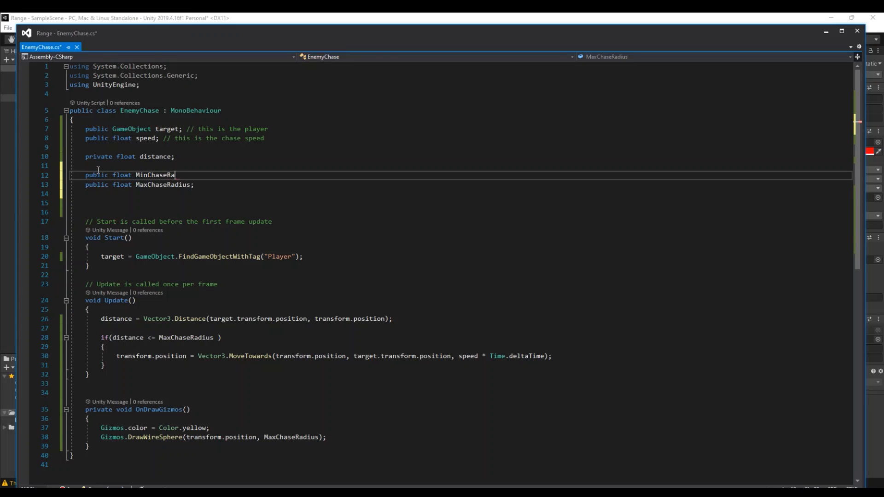
{"action": "type", "text": "dius;"}
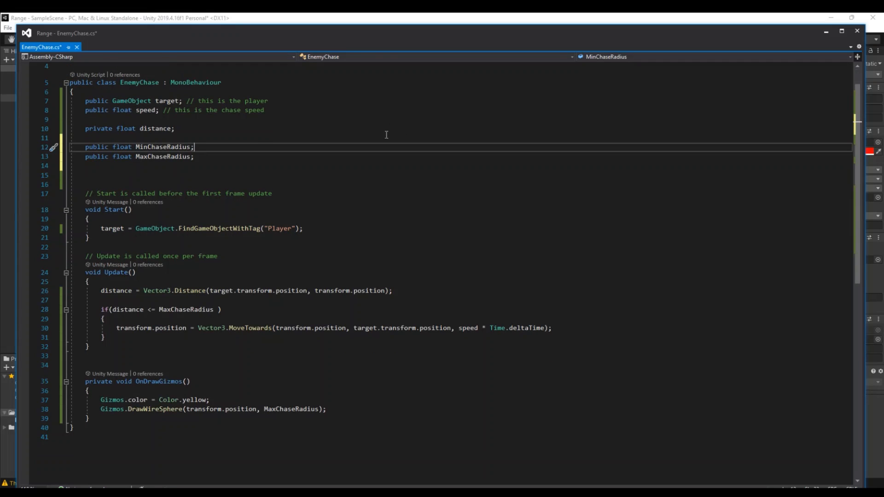
- Check the new MinChaseRadius name, then place the cursor in the Update chase condition
{"action": "scroll", "scroll_direction": "up", "scroll_amount": 3}
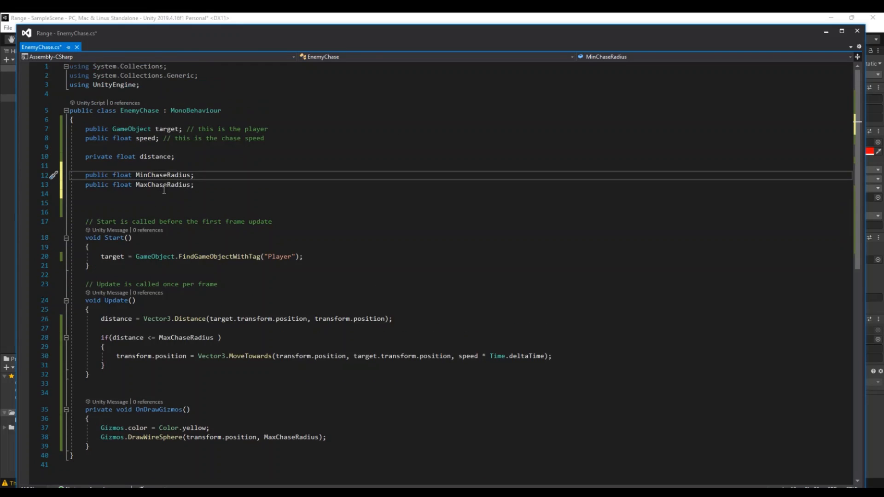
{"action": "double_click", "coordinate": [169, 175]}
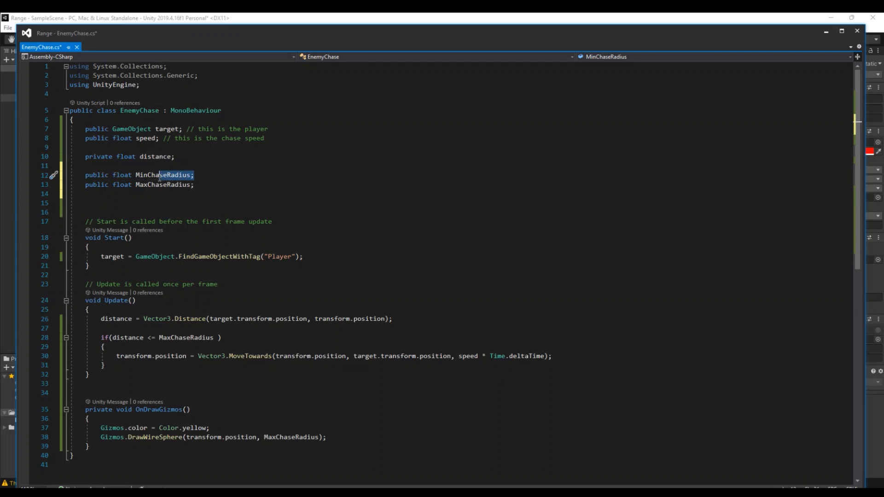
{"action": "double_click", "coordinate": [163, 175]}
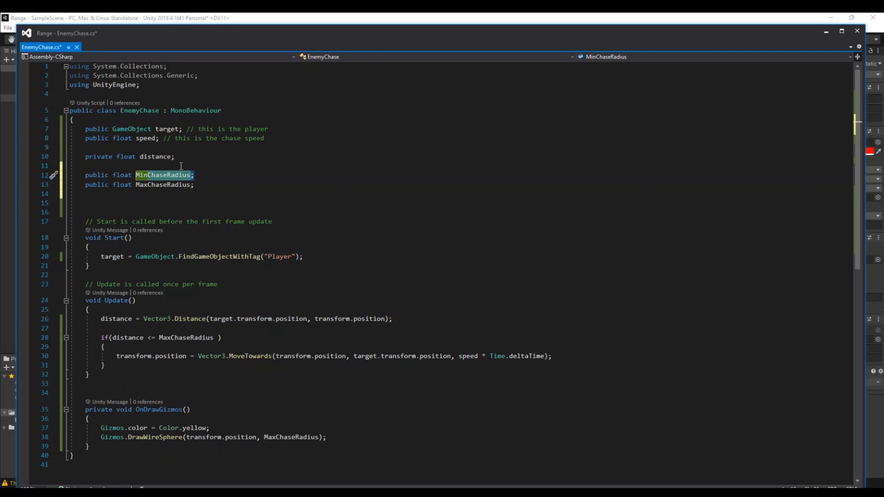
{"action": "scroll", "scroll_direction": "down", "scroll_amount": 3}
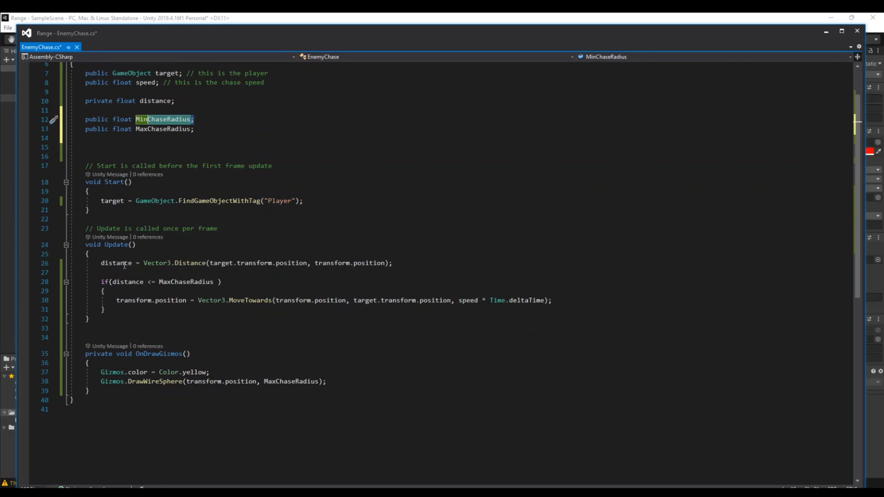
{"action": "left_click", "coordinate": [110, 282]}
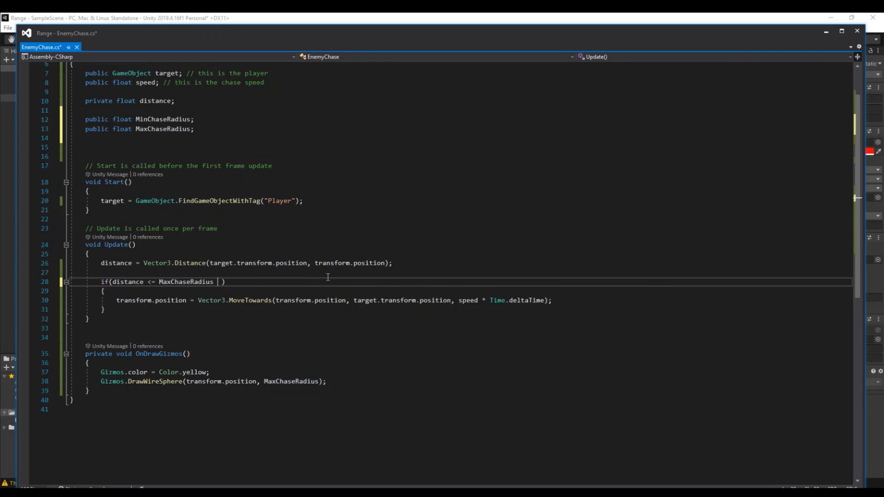
- Append '&& distance >= MinChaseRadius' to the chase if-condition
{"action": "type", "text": "&& distance"}
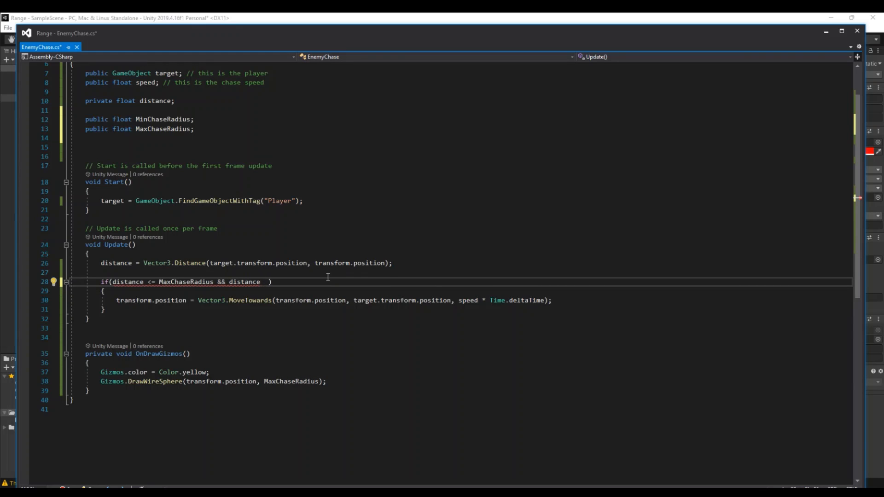
{"action": "type", "text": ">="}
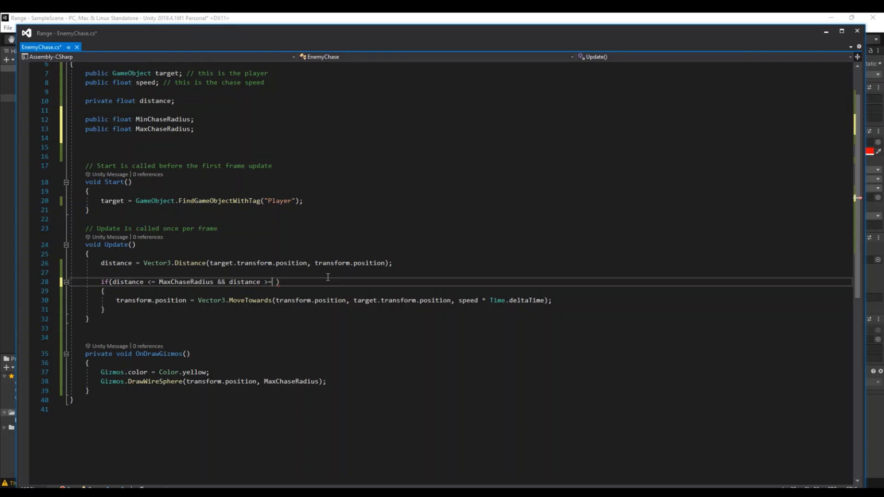
{"action": "type", "text": "MinChaseRadius"}
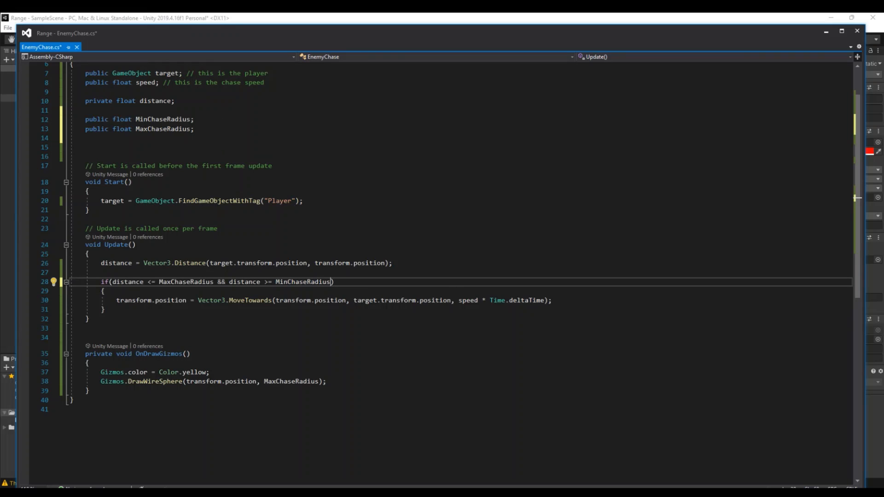
{"action": "double_click", "coordinate": [303, 282]}
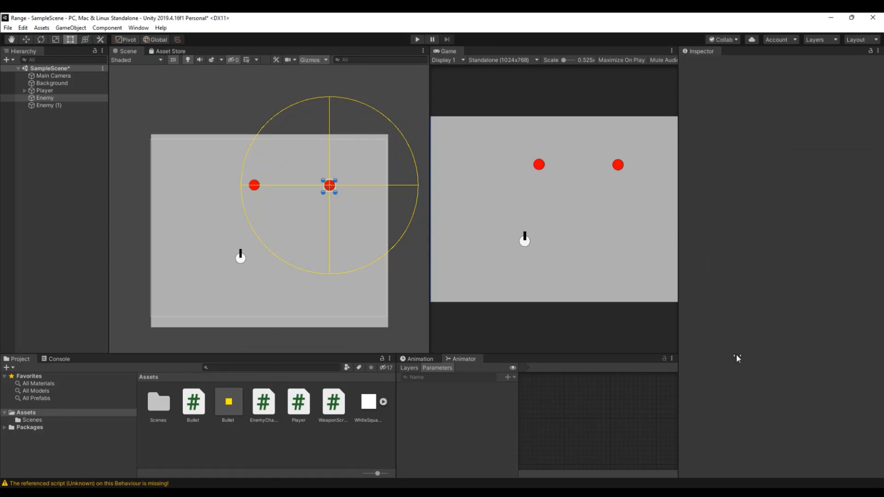
- Enter 0.2 for the Enemy's Min Chase Radius and start Play mode
{"action": "left_click", "coordinate": [44, 97]}
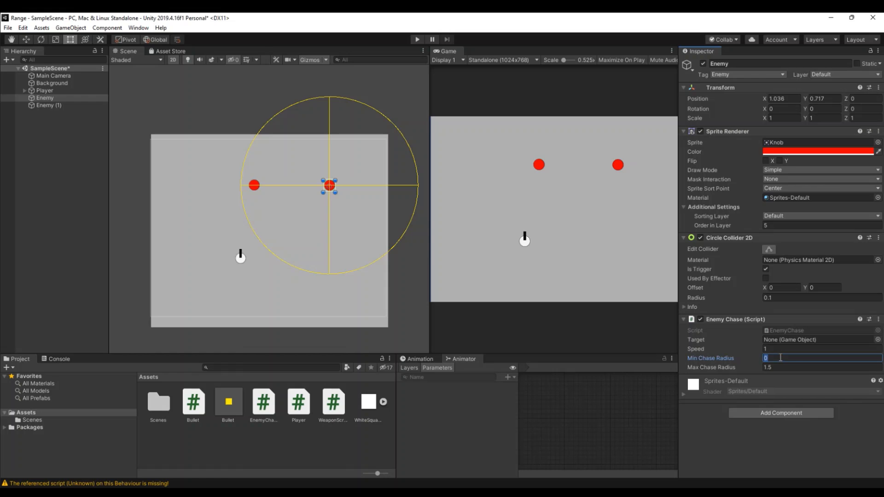
{"action": "type", "text": "0.2"}
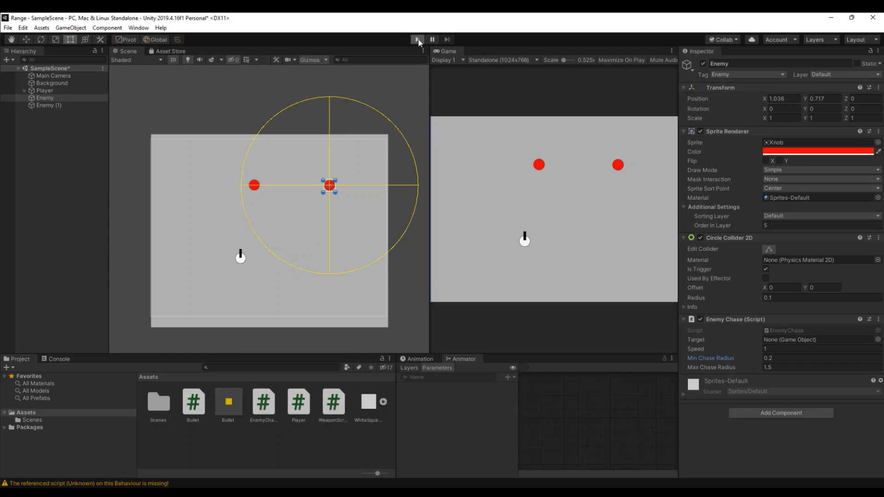
{"action": "left_click", "coordinate": [417, 39]}
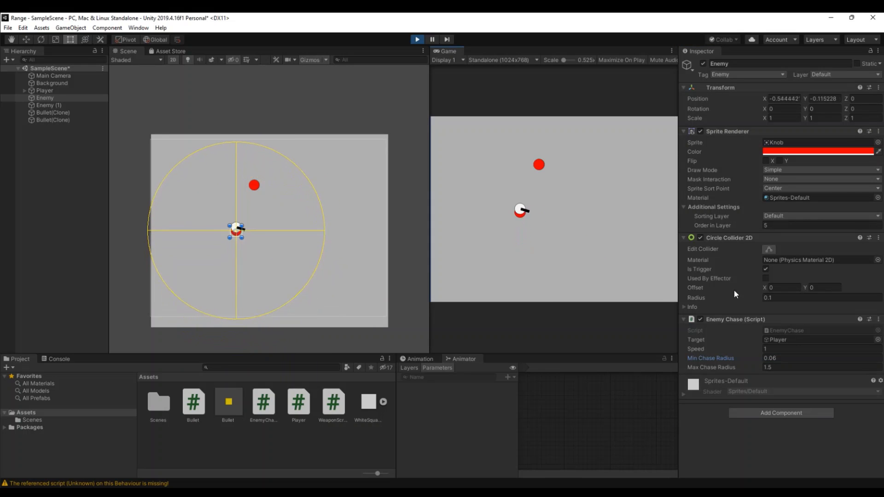
- Change Min Chase Radius to 0.5 in the Inspector during Play mode
{"action": "double_click", "coordinate": [789, 358]}
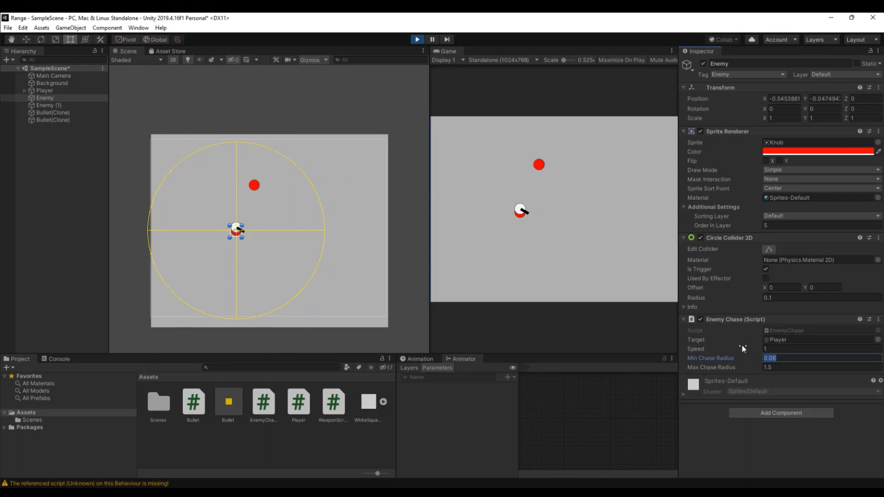
{"action": "type", "text": "0.5"}
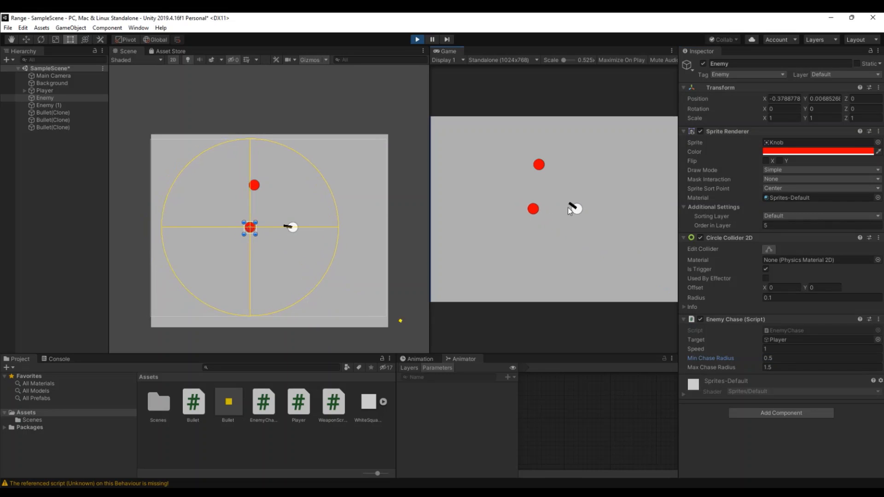